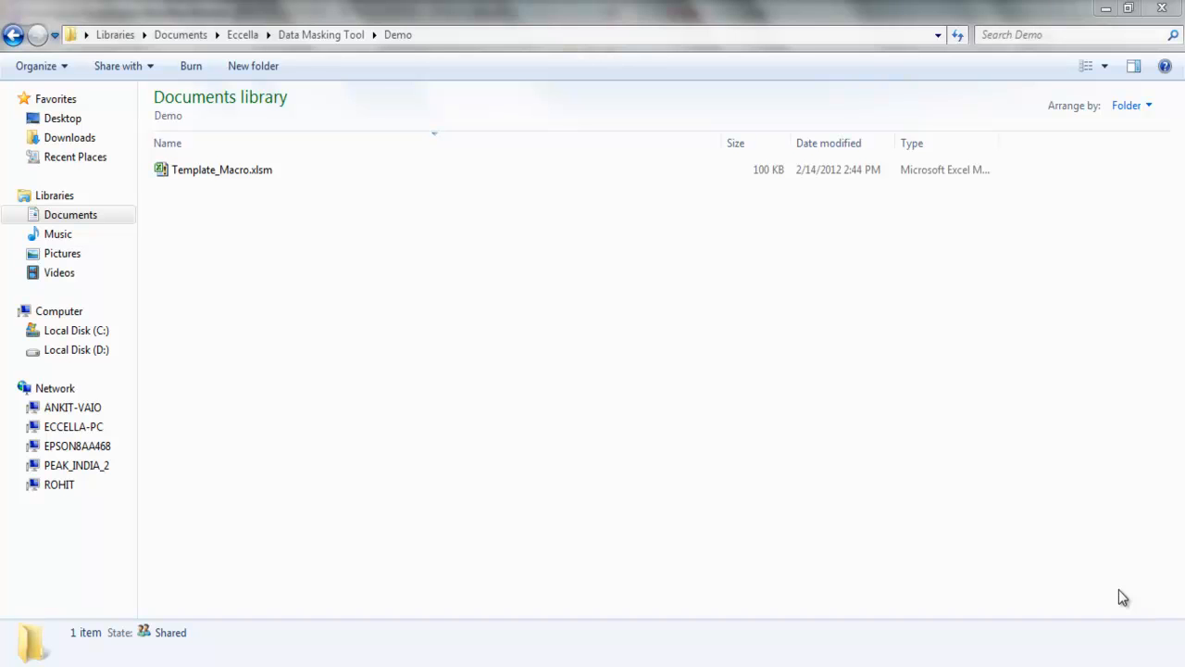
mouse_move(282, 256)
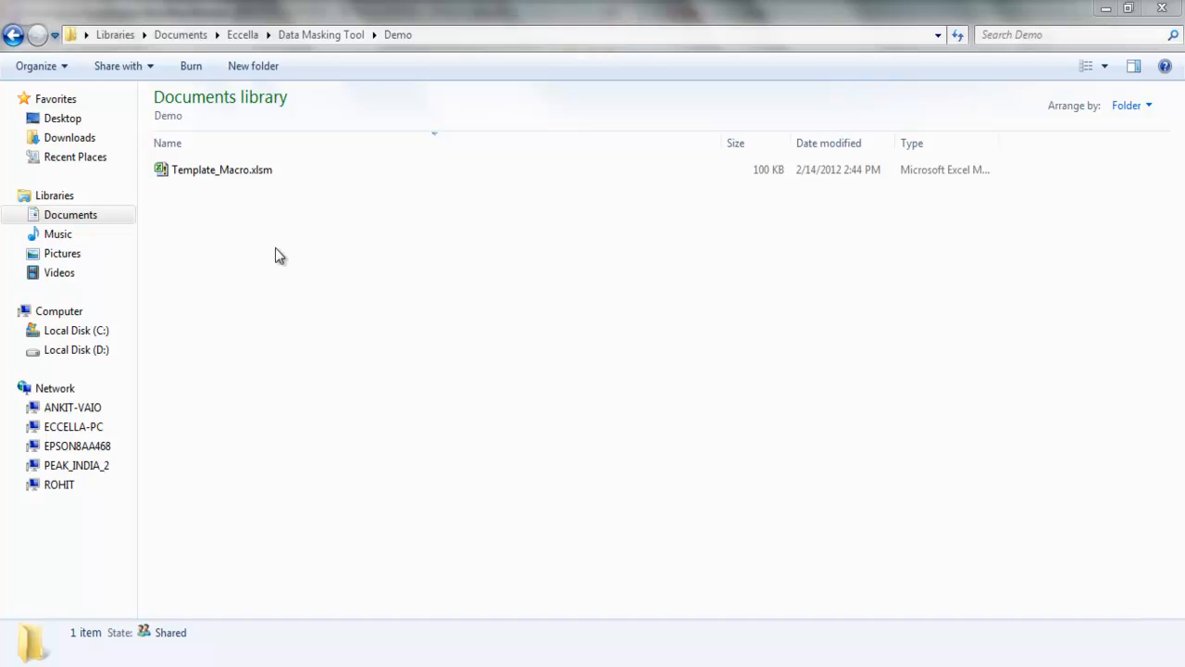
Launch Template_Macro.xlsm from the Demo folder so its General_Details sheet shows in Excel
double_click(222, 171)
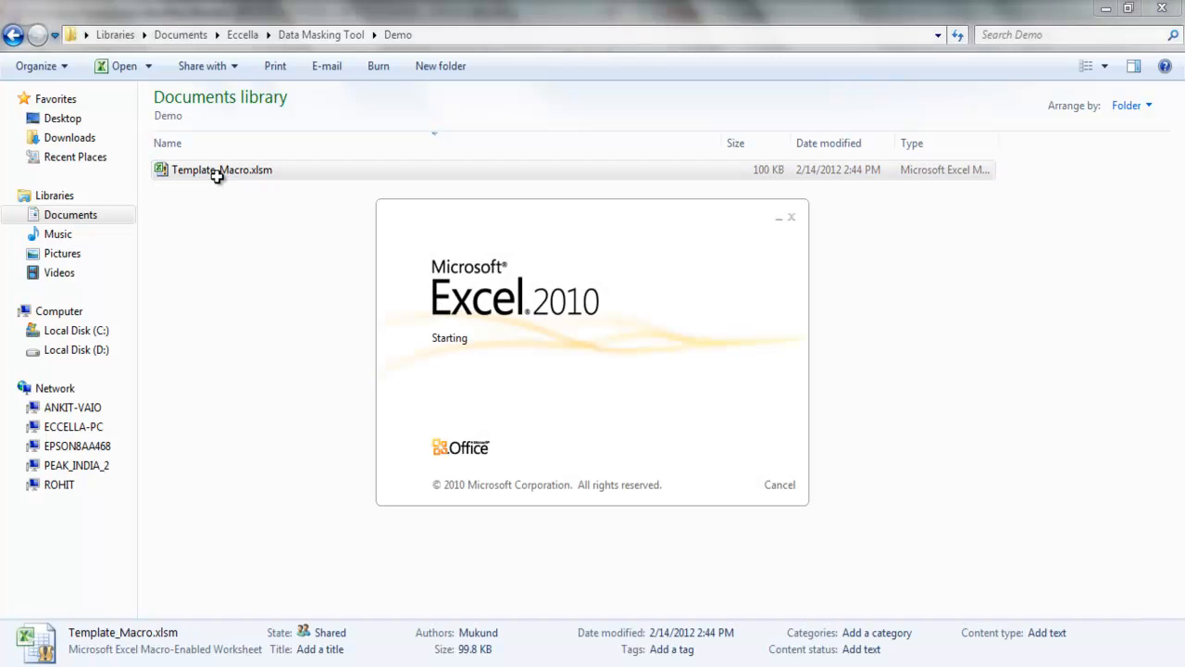
double_click(223, 170)
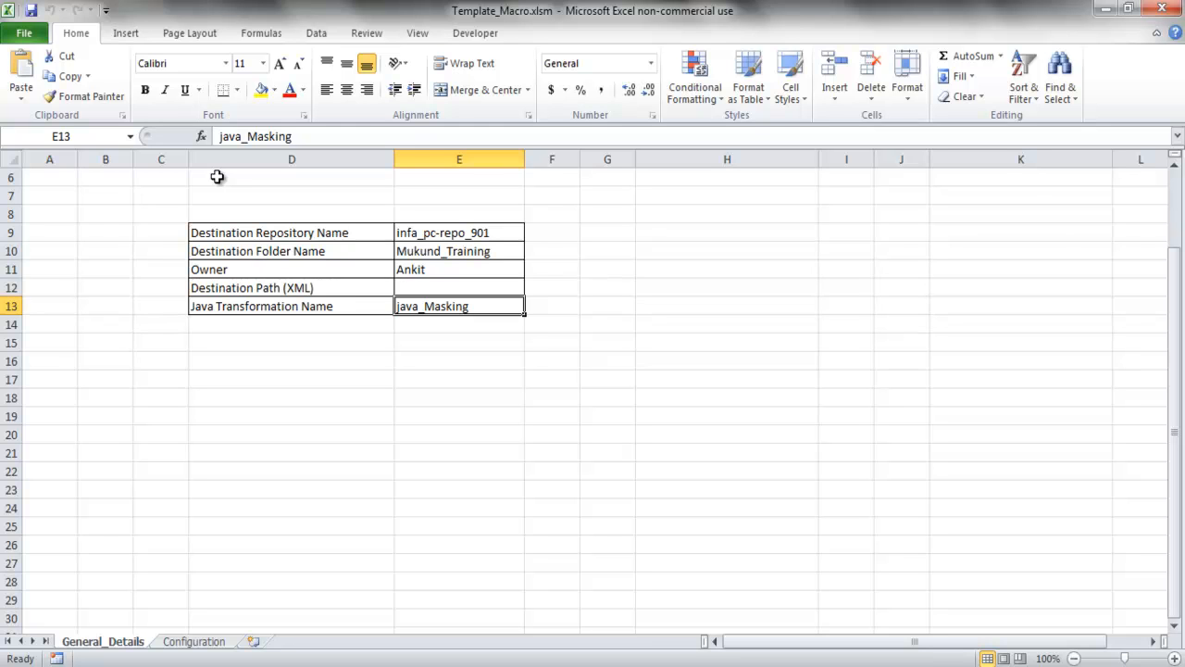
mouse_move(155, 530)
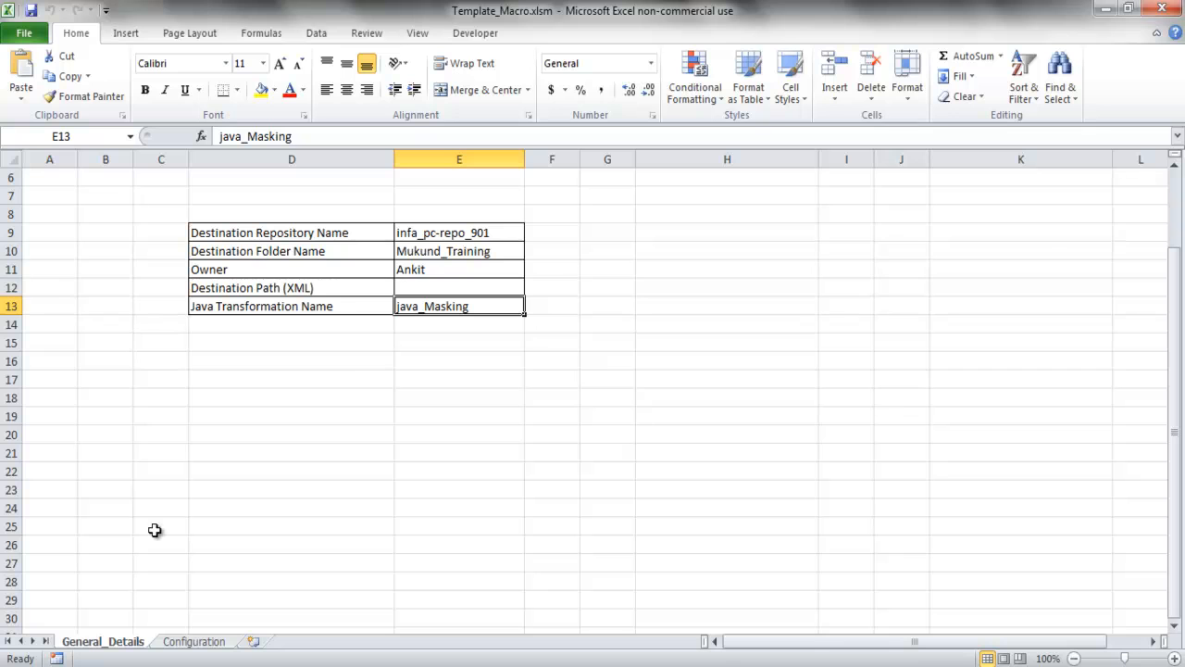
mouse_move(302, 429)
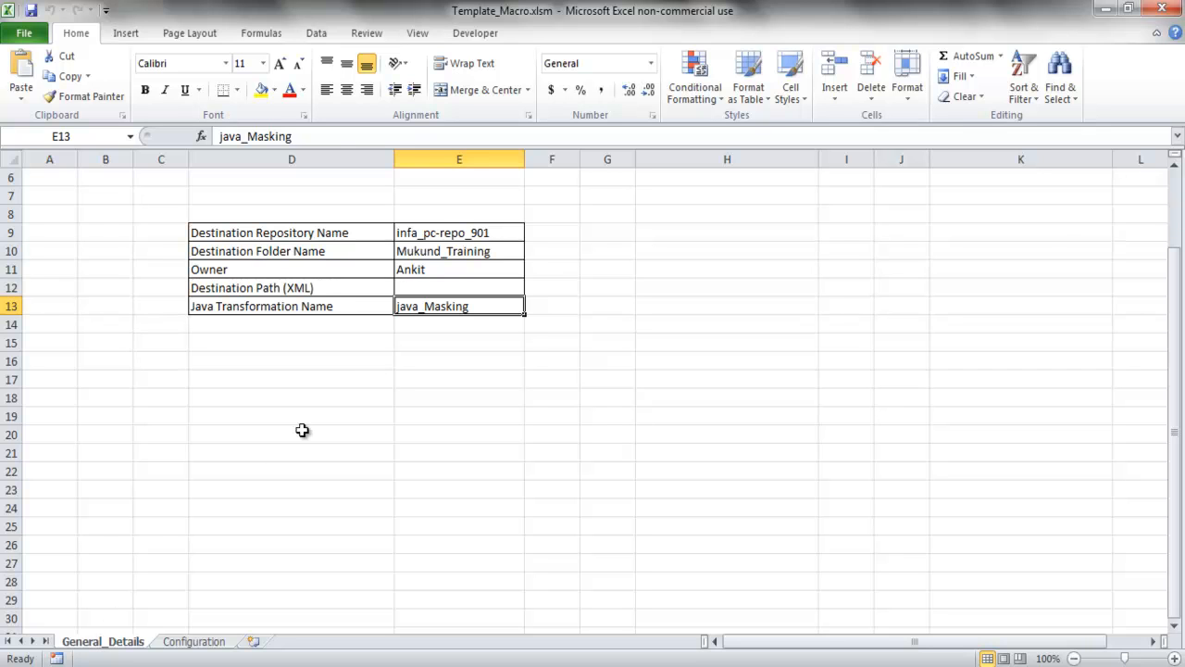
Check the Destination Repository, Owner and Java Transformation Name values, then show the Configuration sheet
left_click(293, 233)
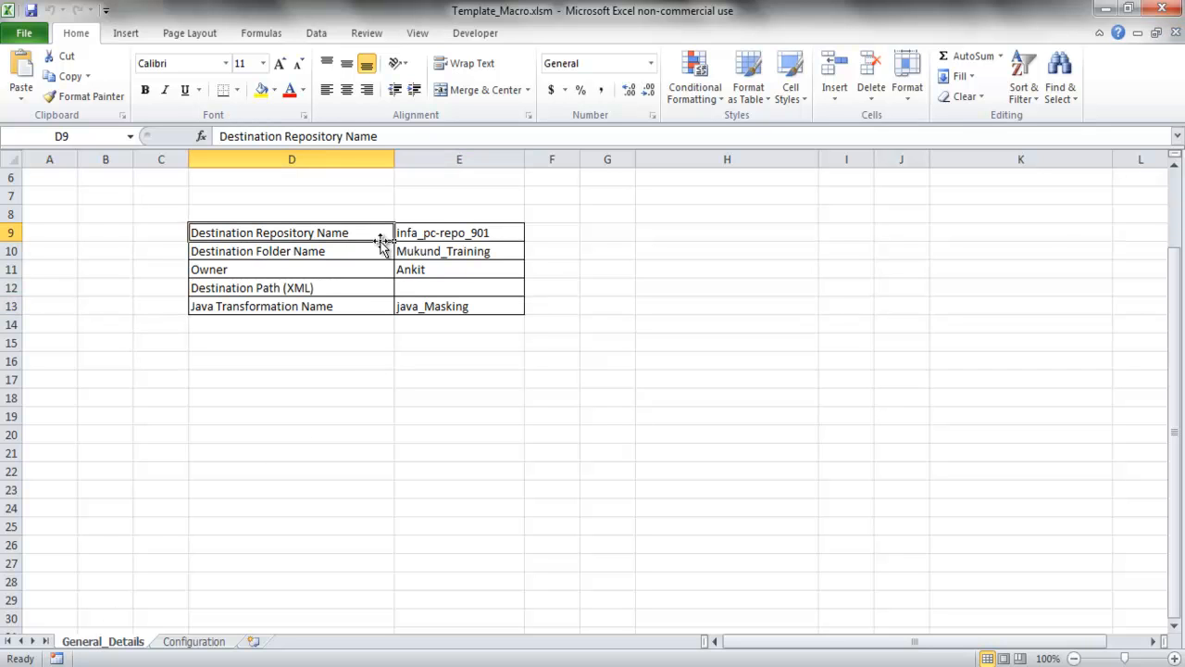
left_click(293, 269)
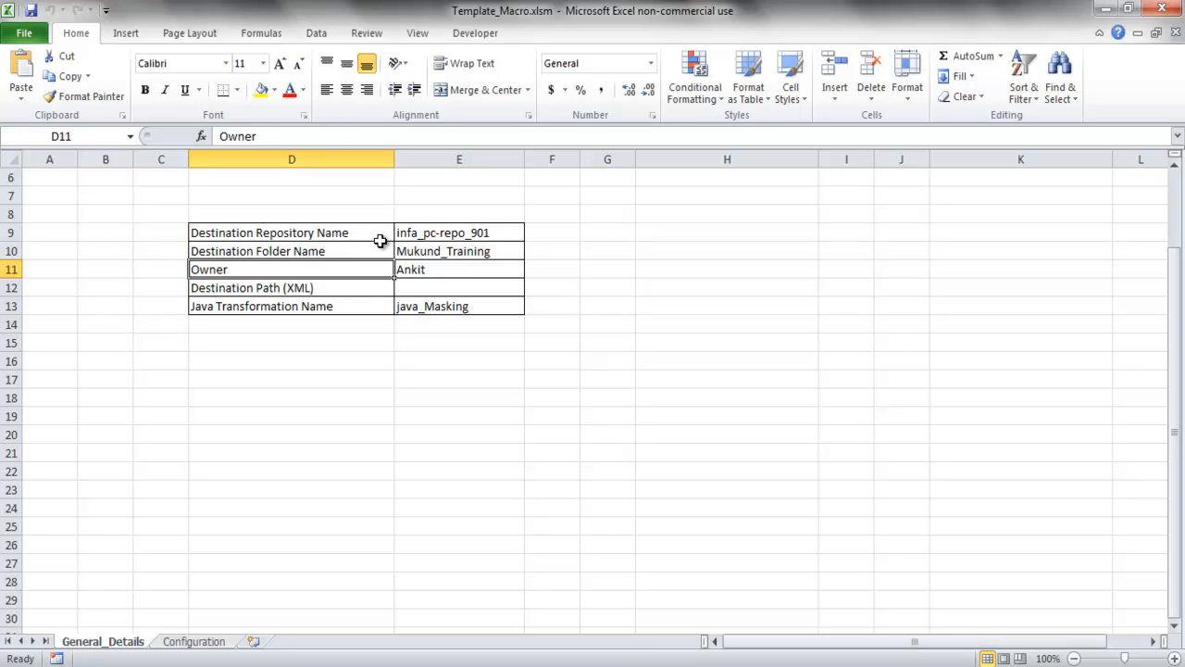
left_click(293, 287)
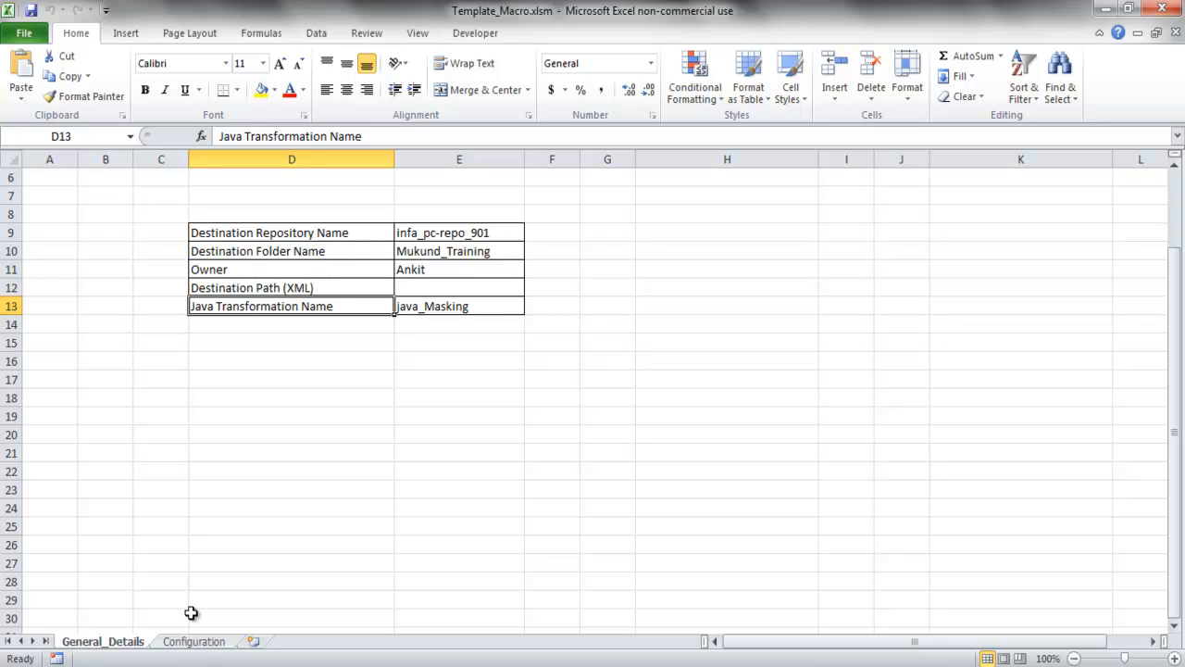
left_click(193, 641)
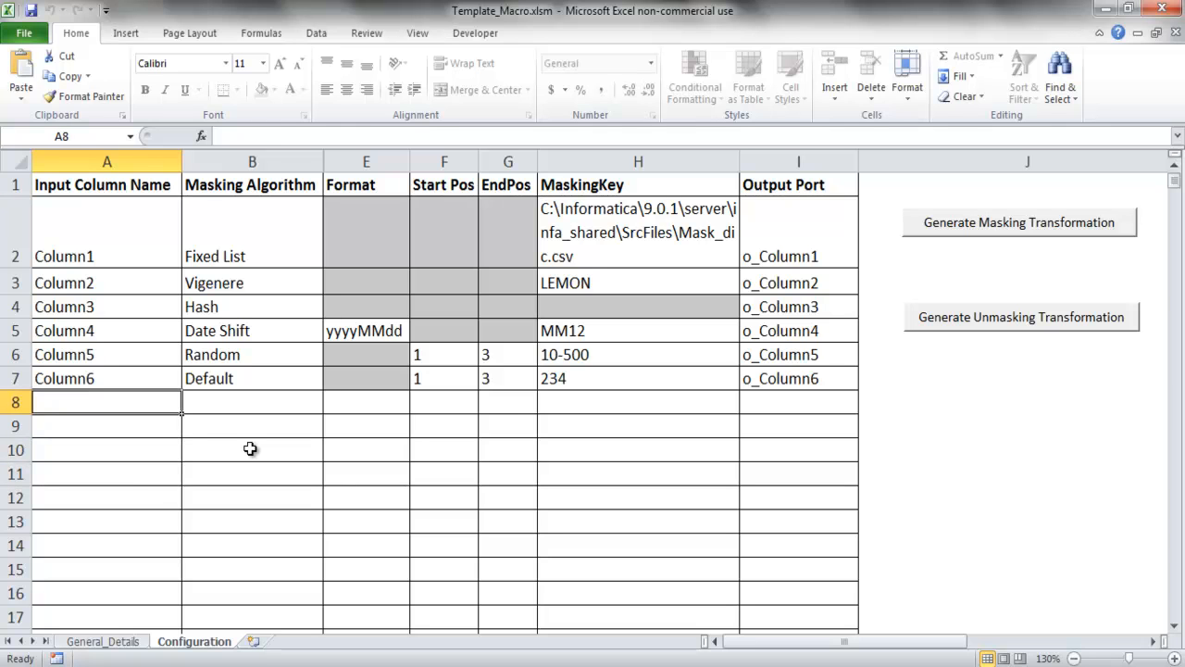
left_click(252, 231)
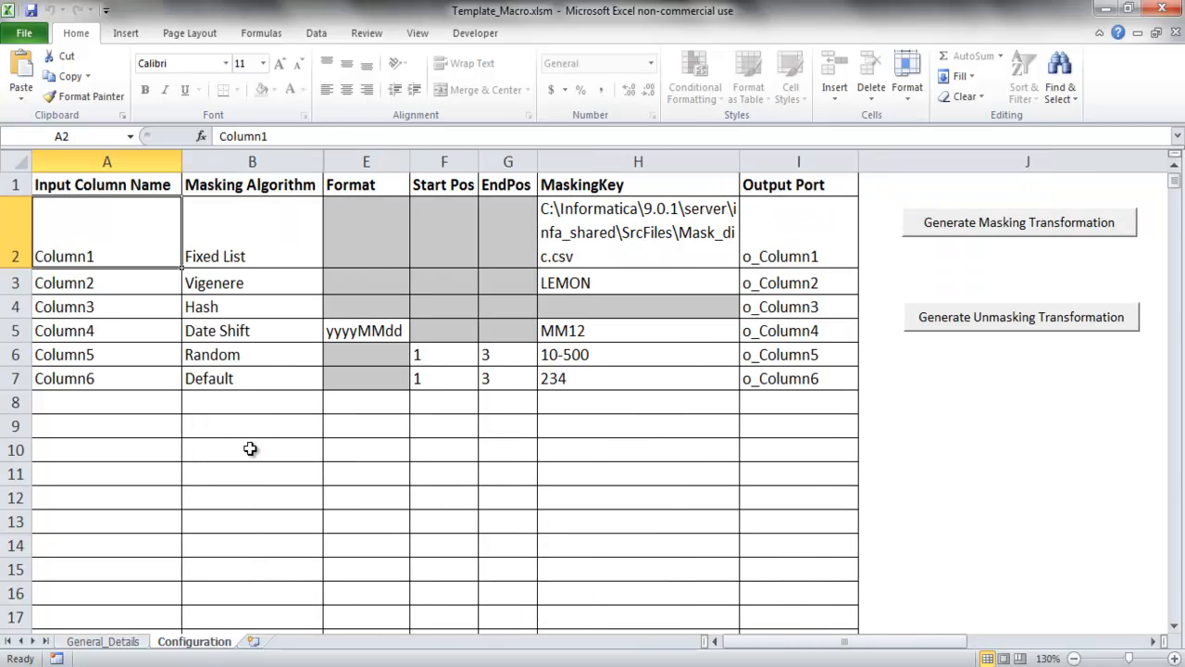
mouse_move(774, 437)
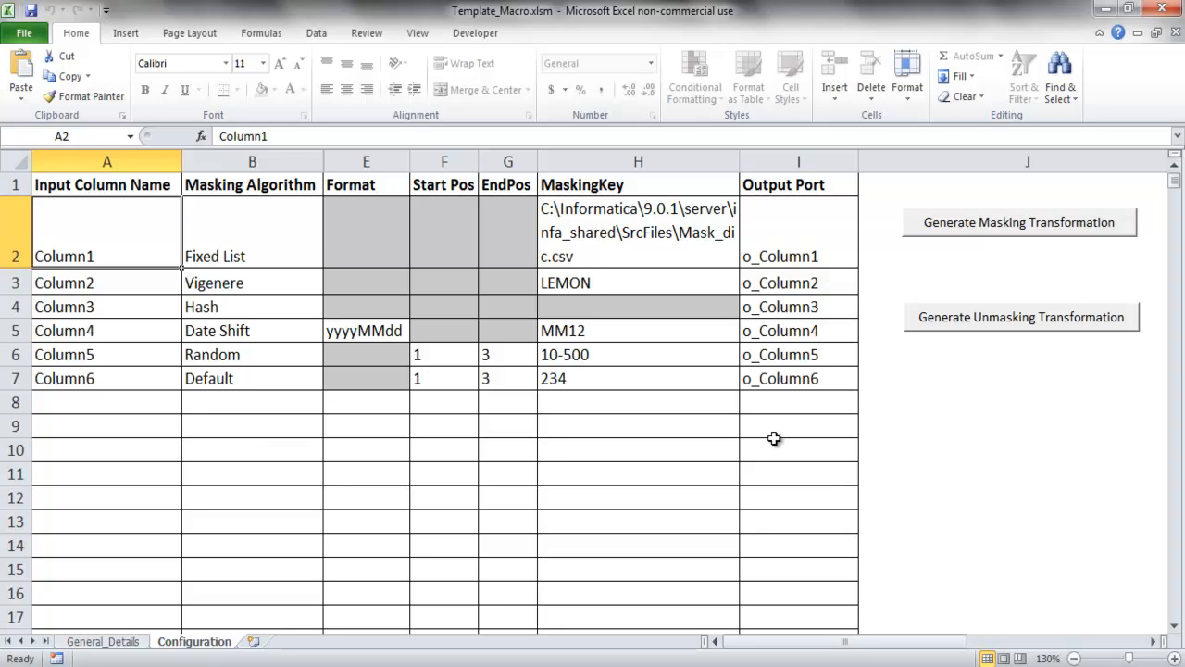
mouse_move(1019, 243)
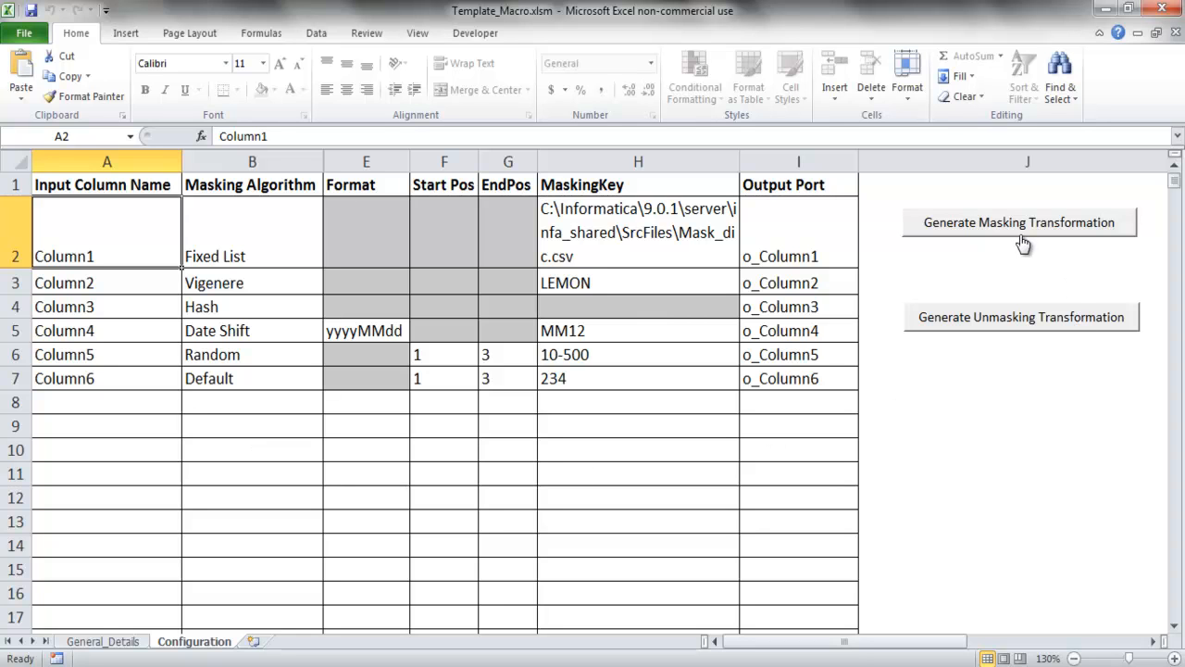
mouse_move(1031, 327)
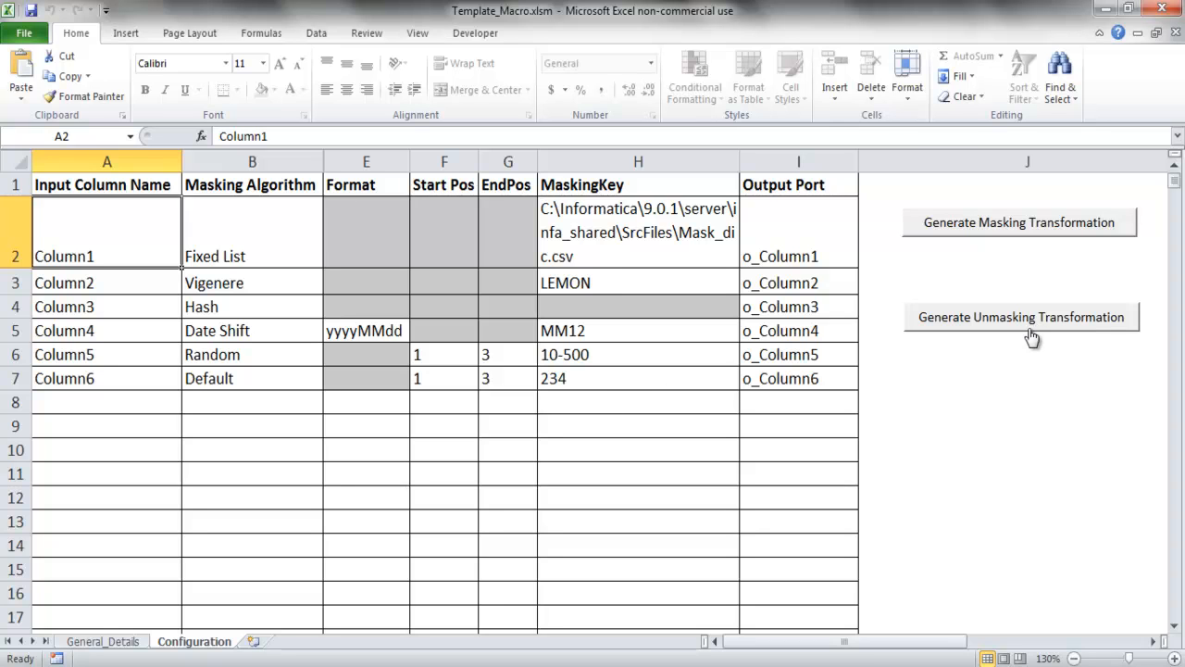
mouse_move(1032, 337)
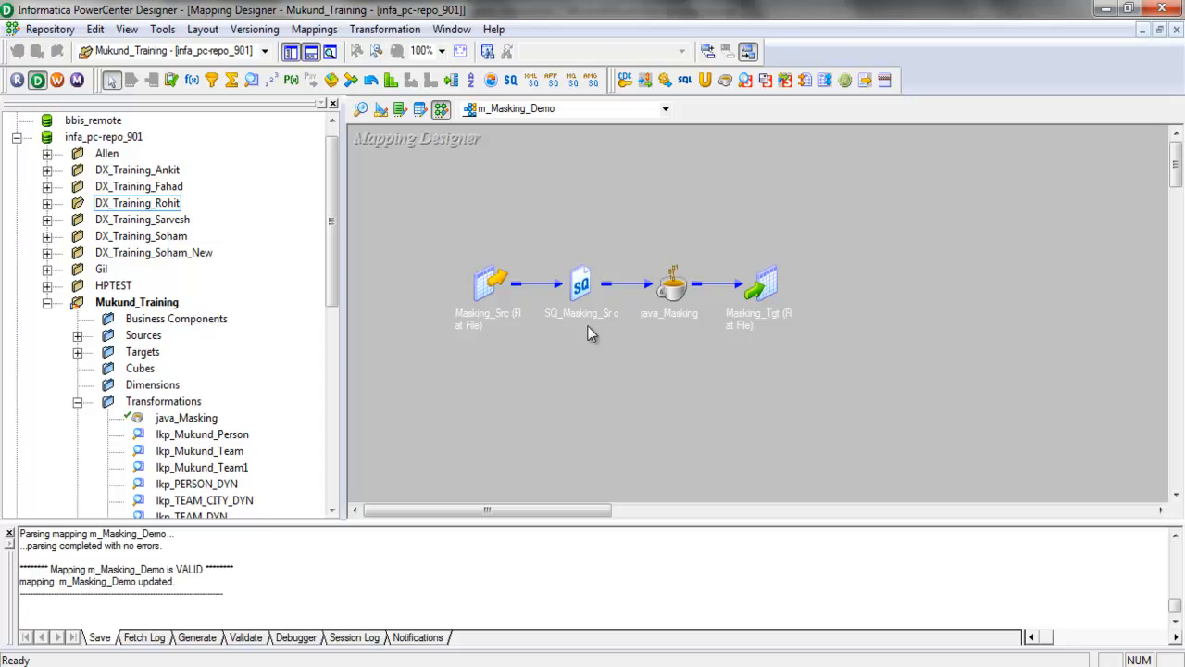
Expand the Masking_Src source definition to reveal its column list
double_click(489, 285)
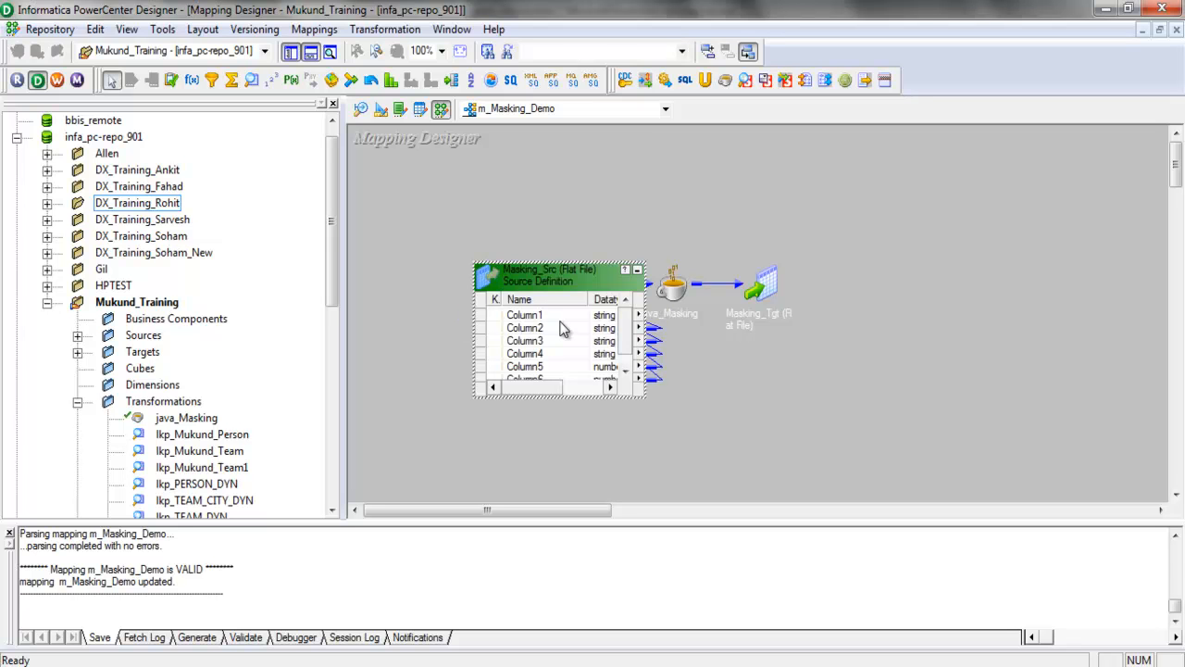
scroll("down", 3)
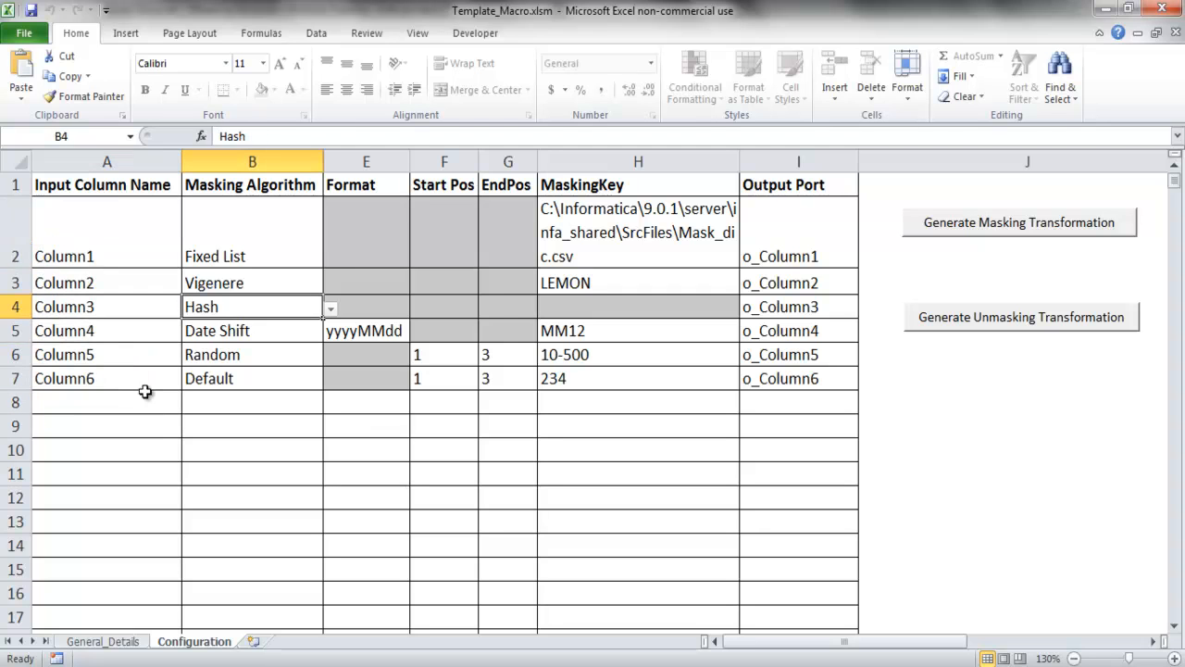
left_click(105, 232)
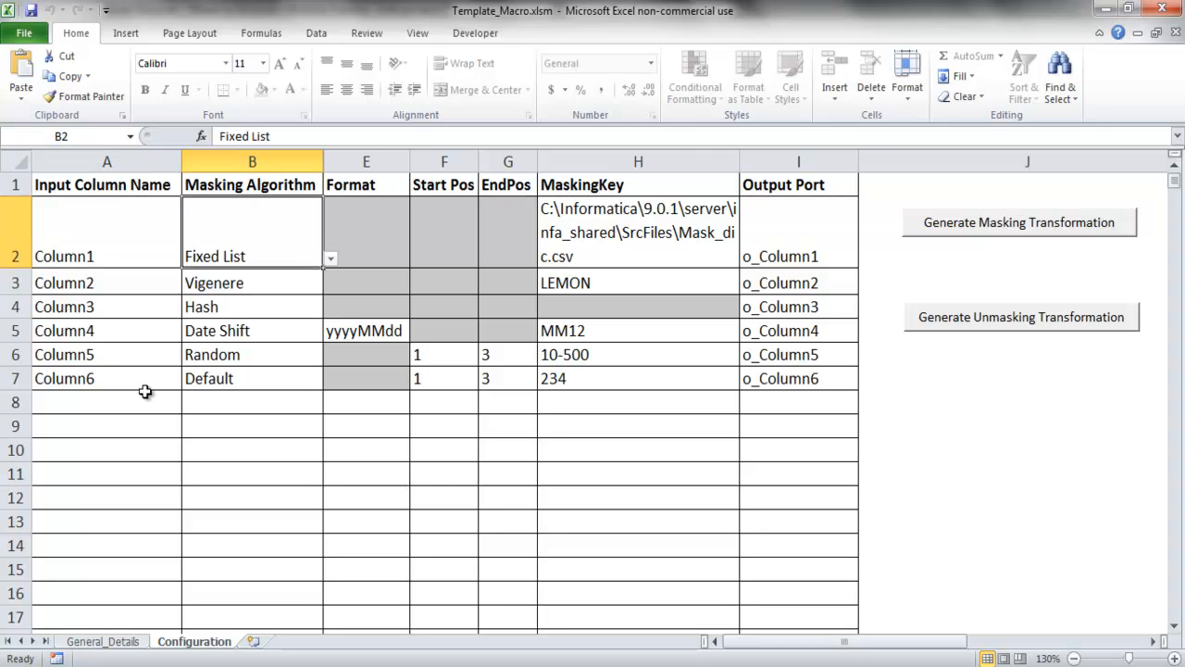
left_click(252, 282)
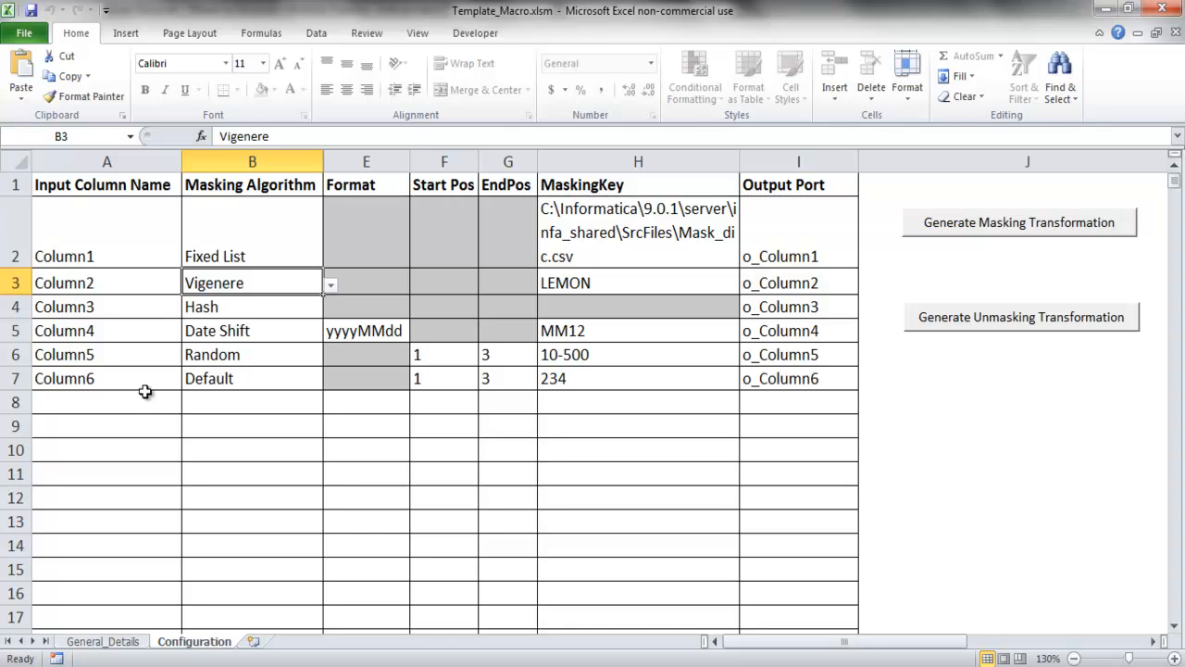
left_click(252, 330)
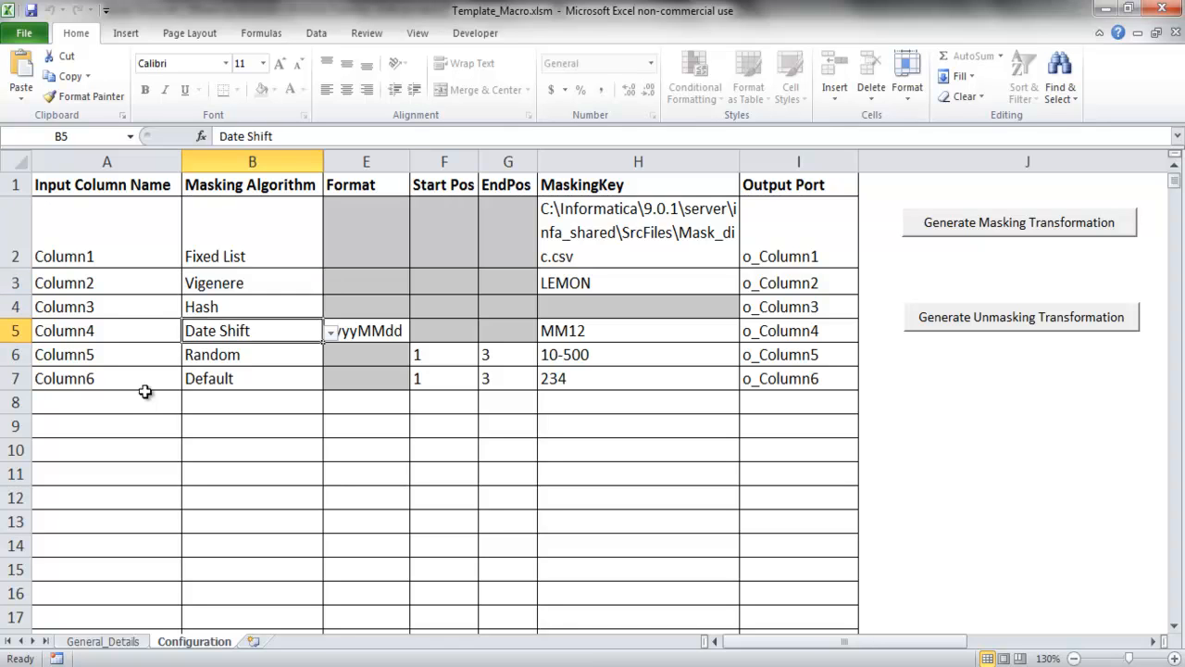
left_click(252, 356)
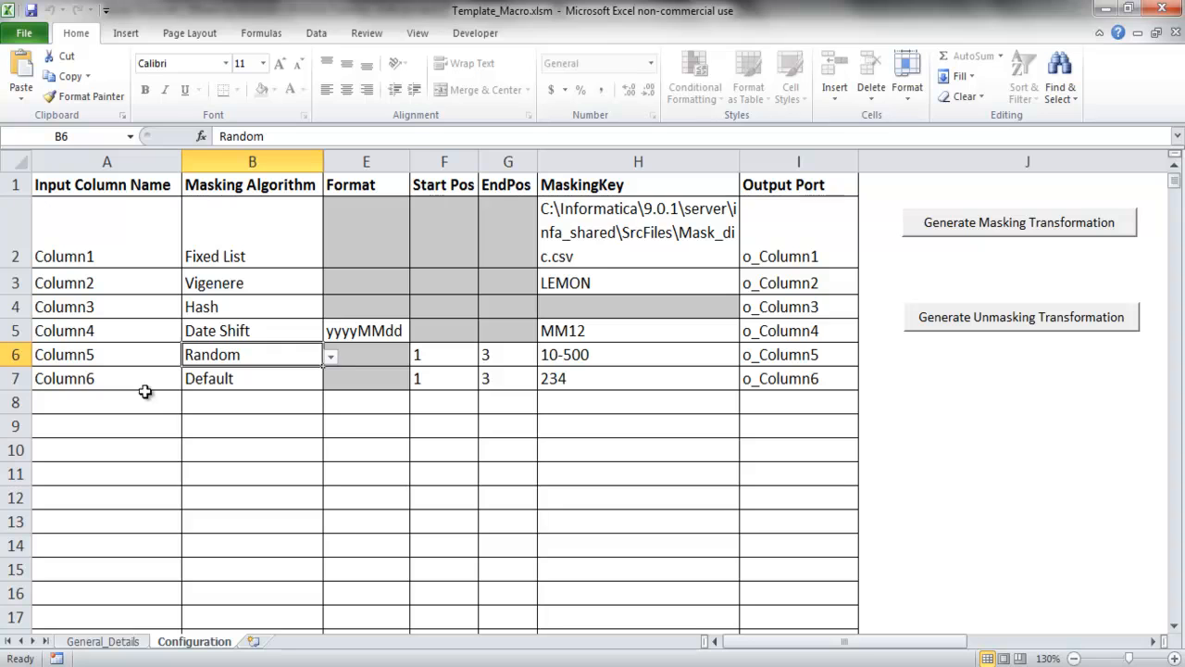
left_click(252, 378)
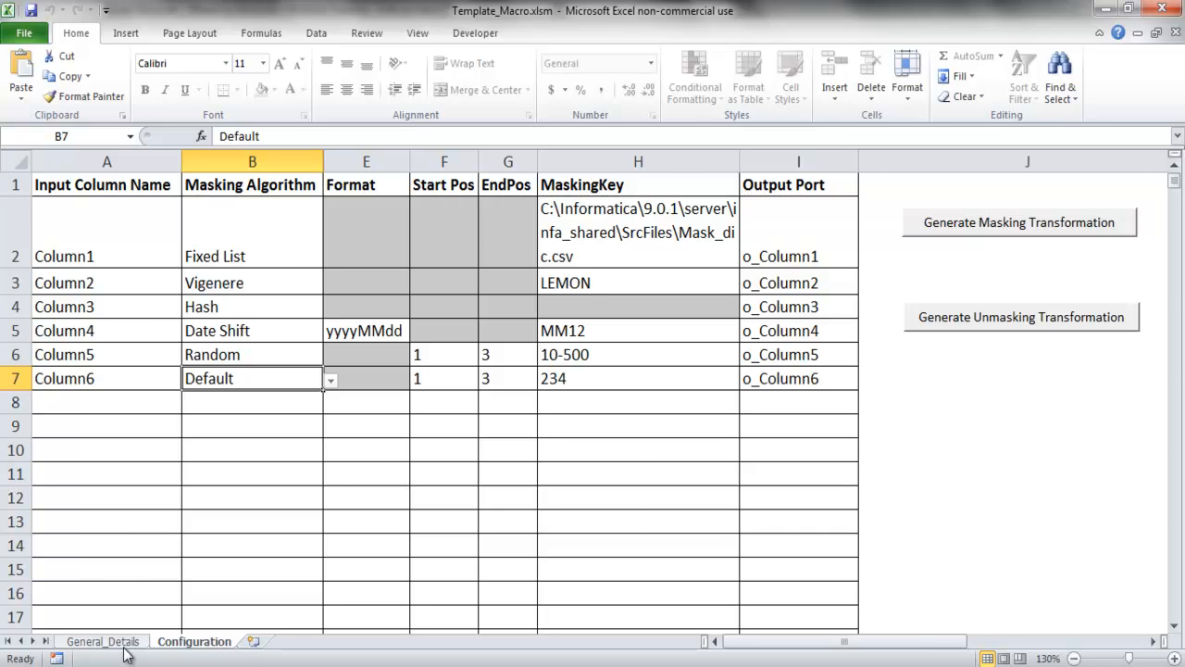
Review the Destination Folder Name and path values on the General_Details sheet
left_click(101, 640)
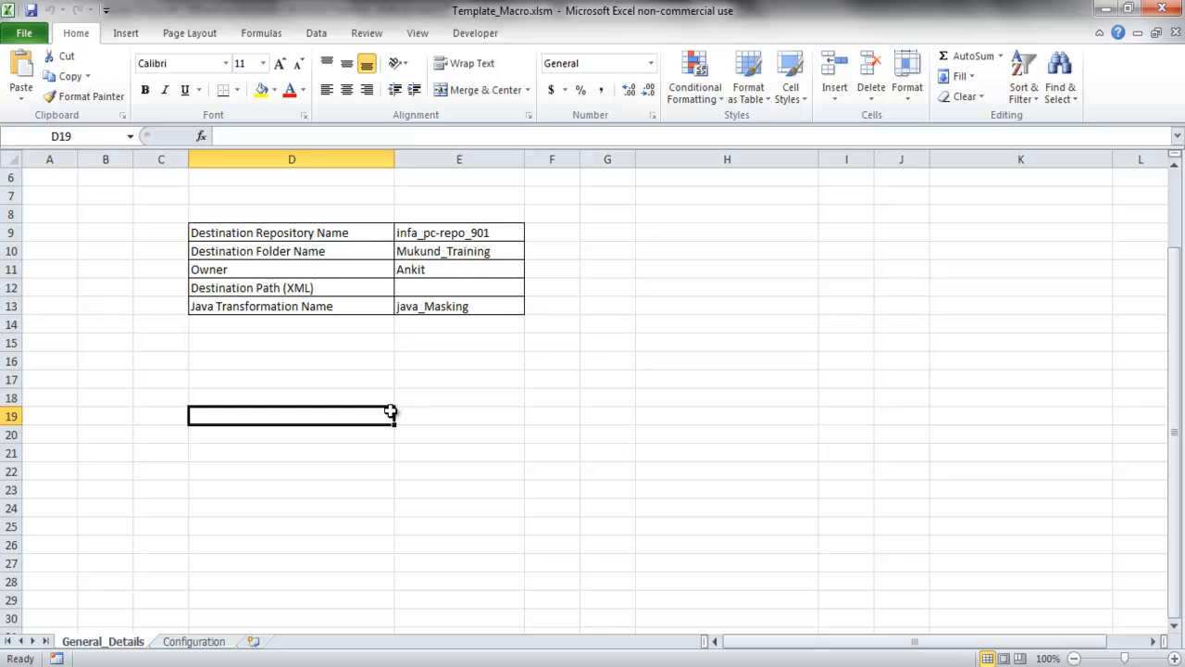
left_click(459, 233)
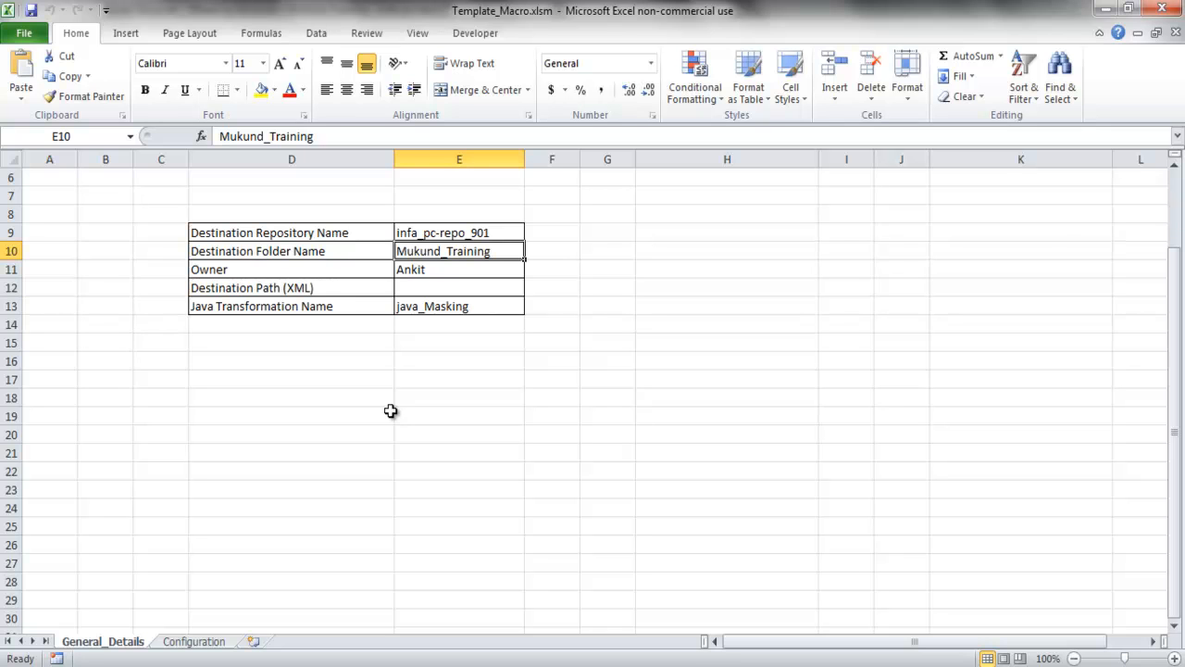
left_click(459, 287)
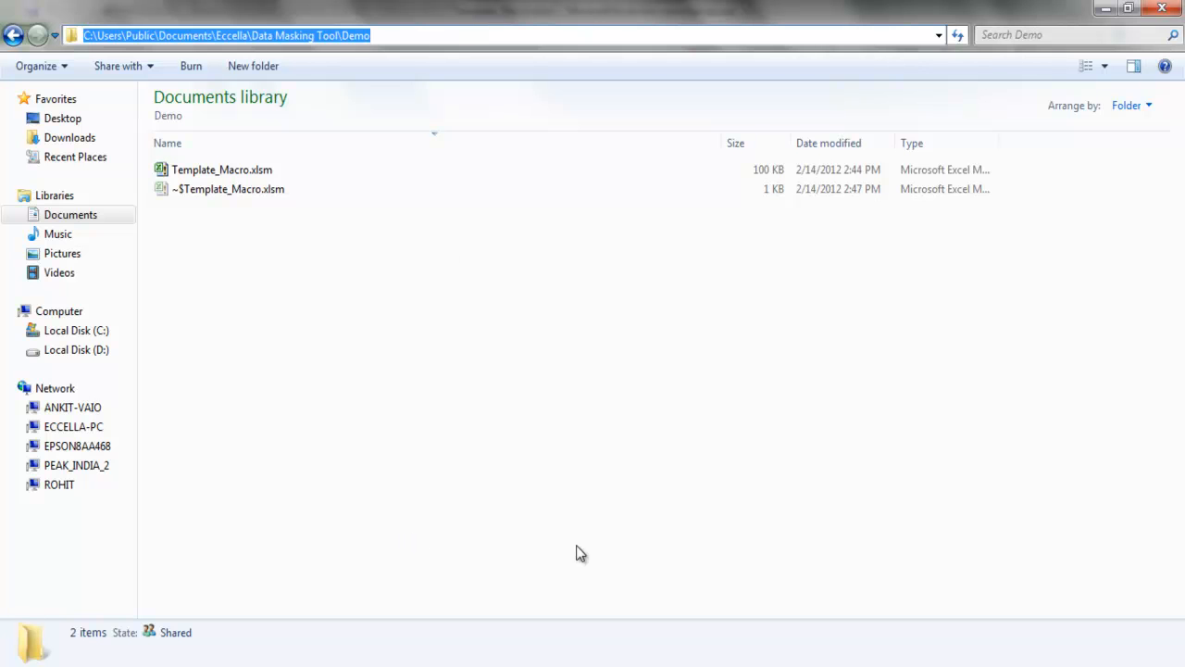
Fill Destination Path (XML) with C:\Users\Public\Documents\Eccella\Data Masking Tool\Demo
double_click(223, 171)
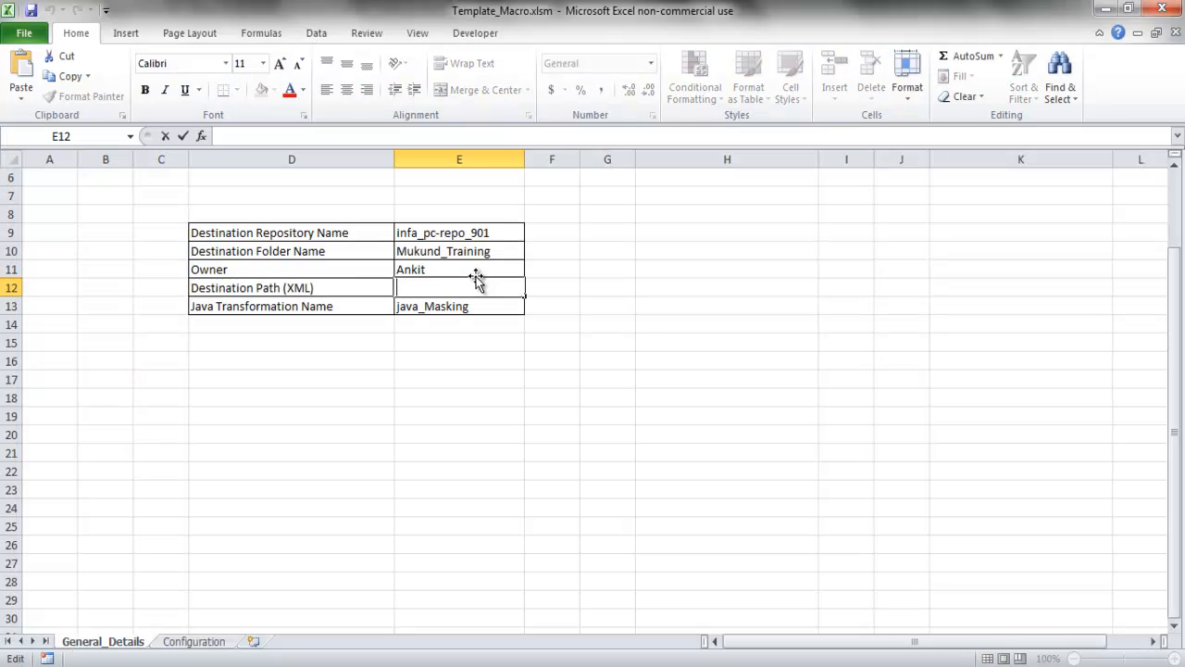
type("C:\\Users\\Public\\Documents\\Eccella\\Data Masking Tool\\Demo")
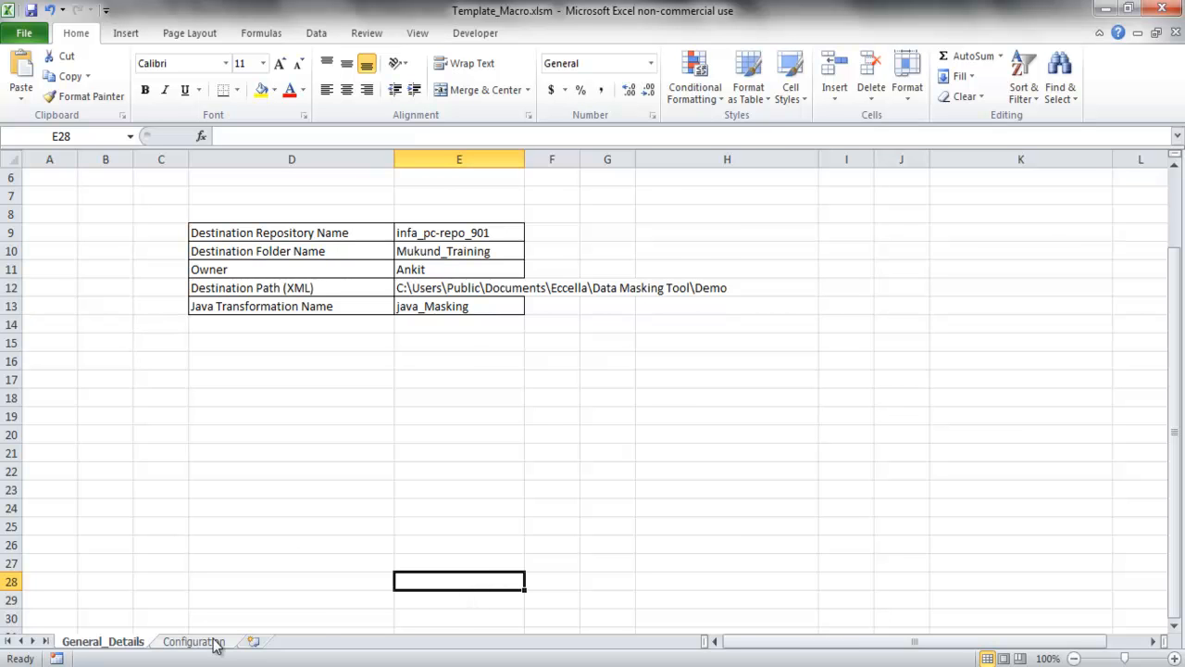
Leave the template on its Configuration sheet before returning to the m_Masking_Demo mapping
left_click(459, 287)
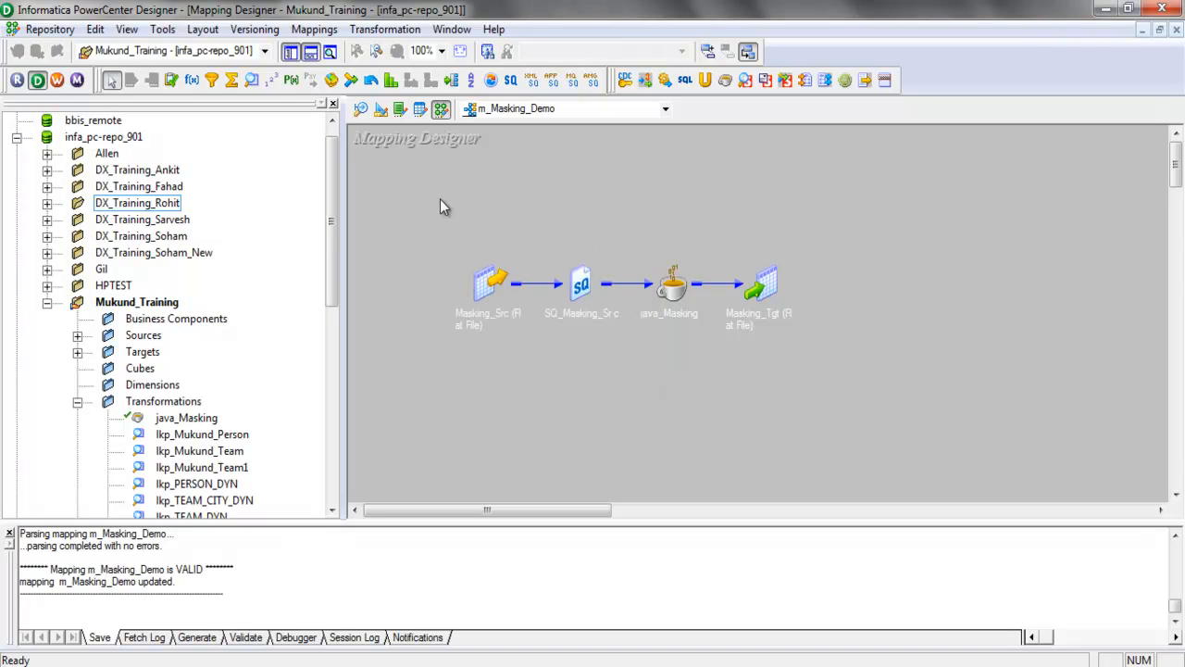
Start Import Objects and select java_Masking.xml from the Data Masking Tool folder
double_click(668, 285)
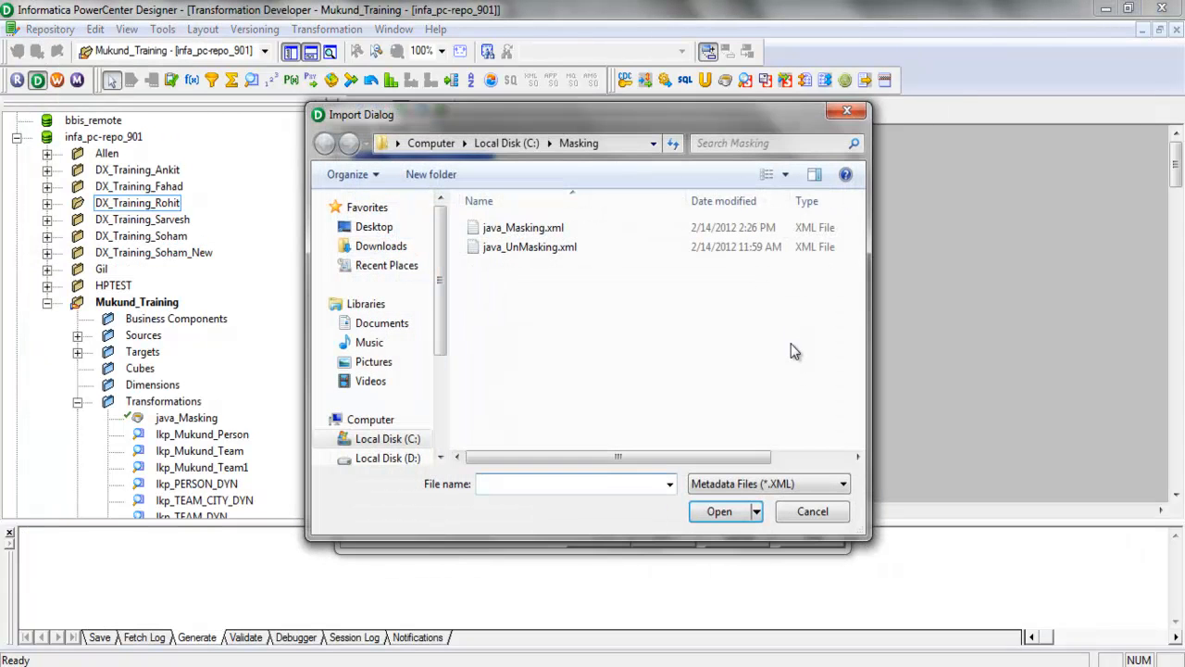
left_click(381, 322)
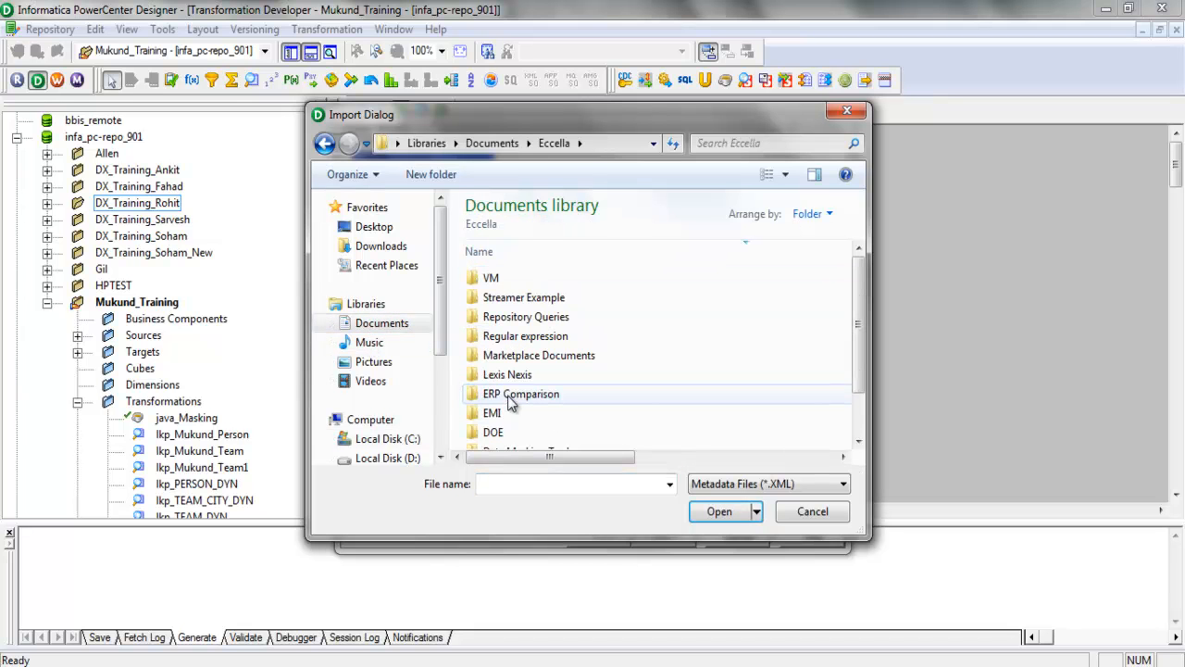
left_click(493, 433)
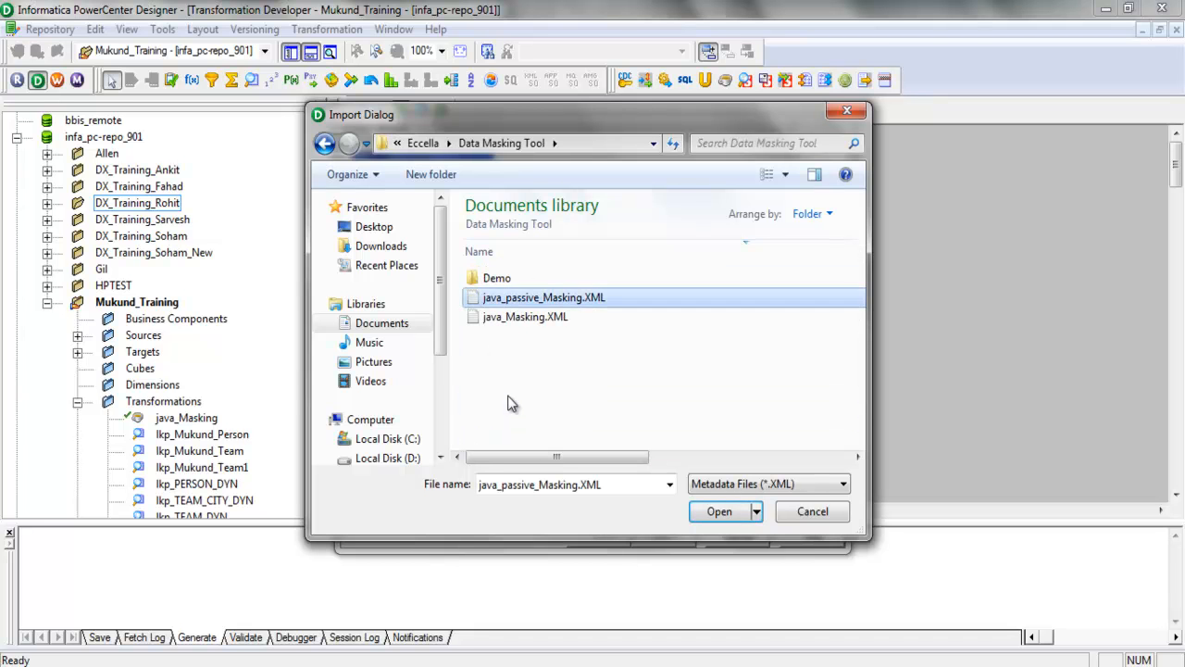
left_click(718, 511)
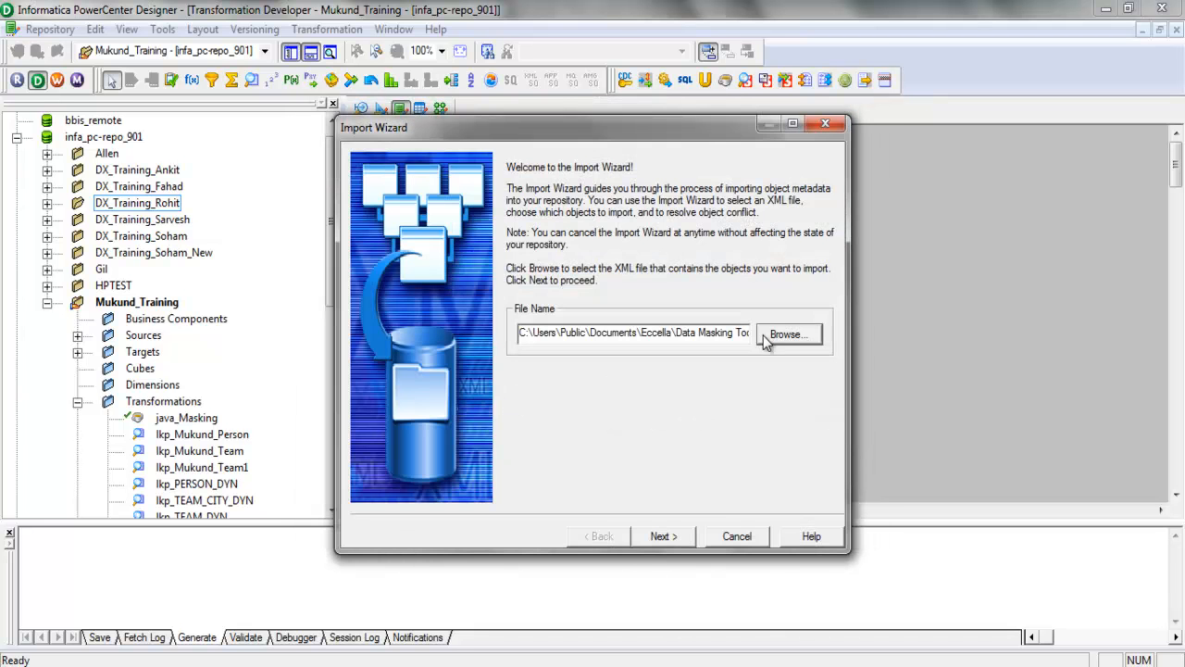
left_click(659, 537)
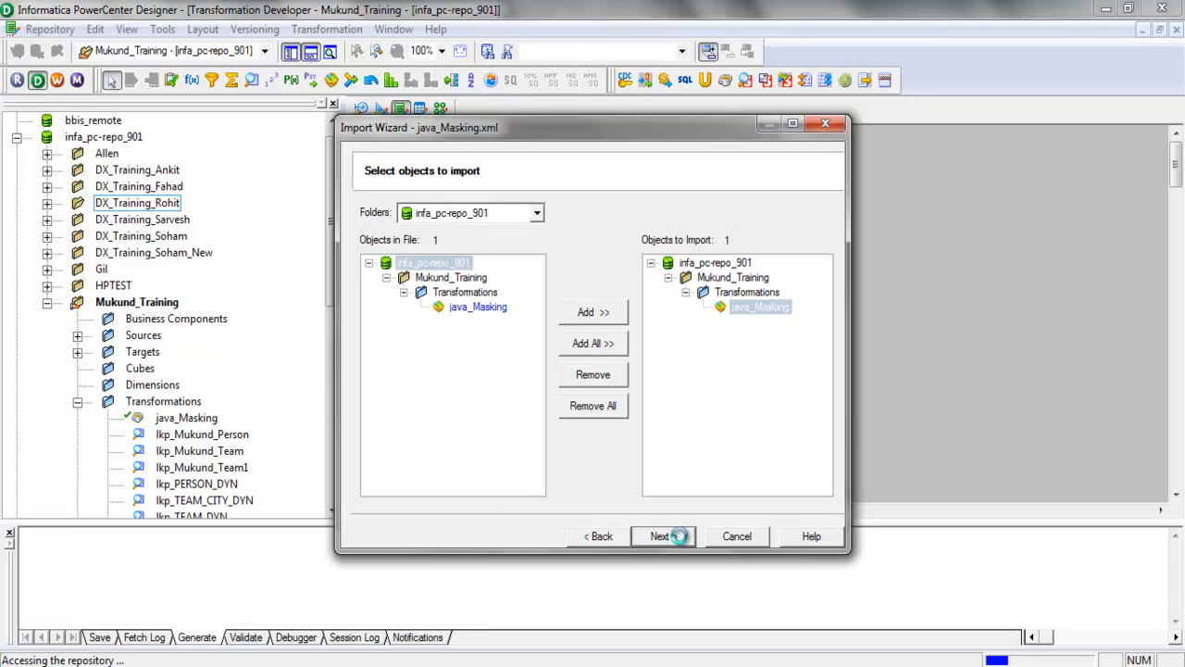
Import java_Masking, replacing the existing transformation in Mukund_Training
left_click(659, 537)
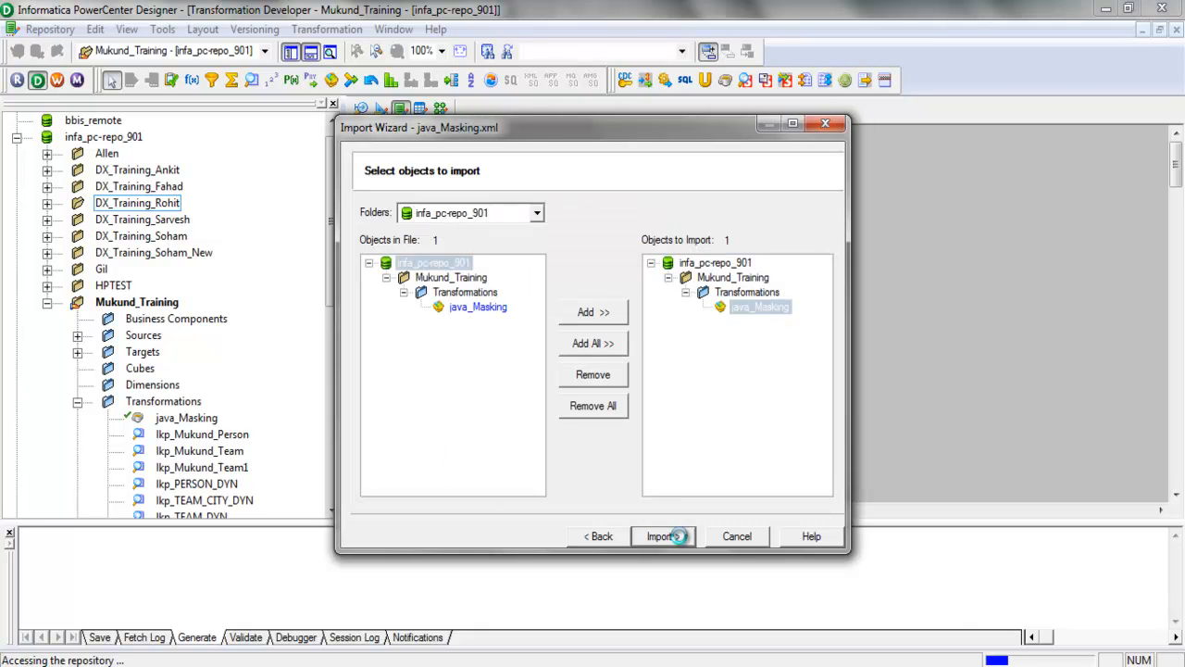
left_click(659, 537)
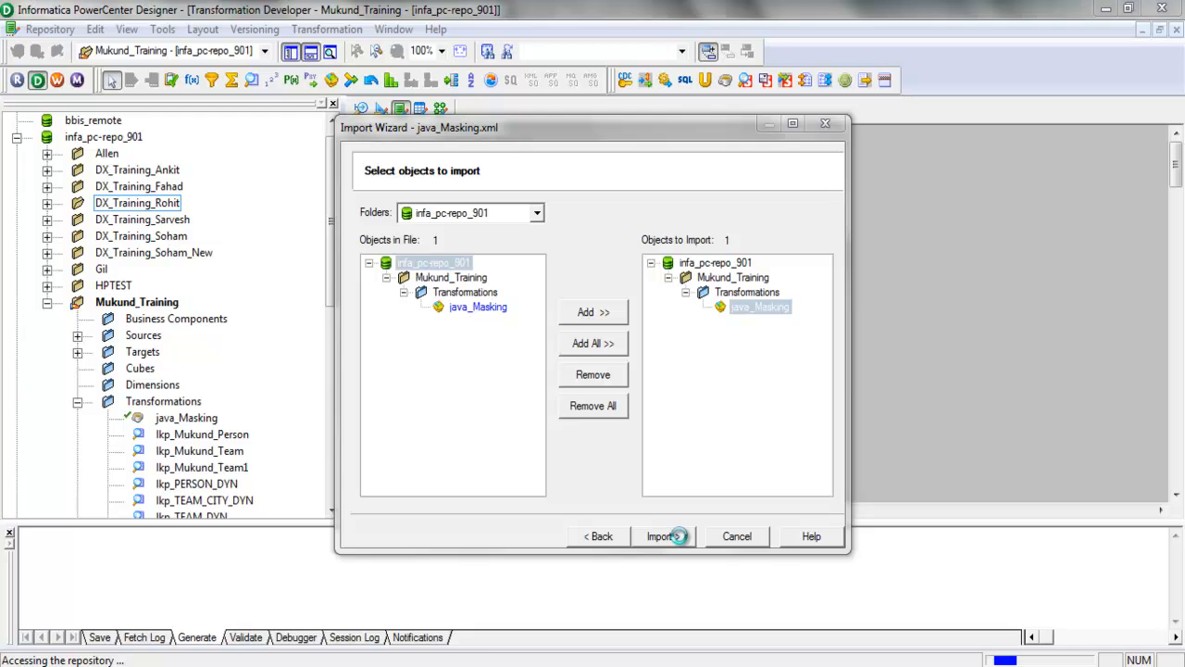
left_click(659, 537)
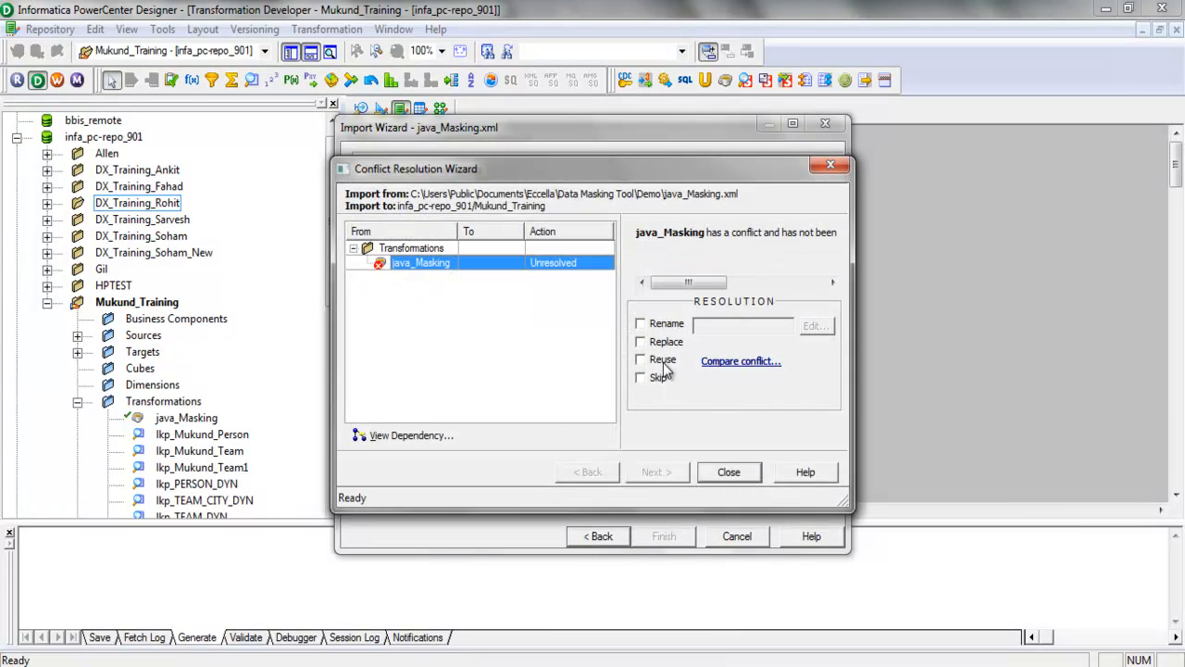
left_click(641, 341)
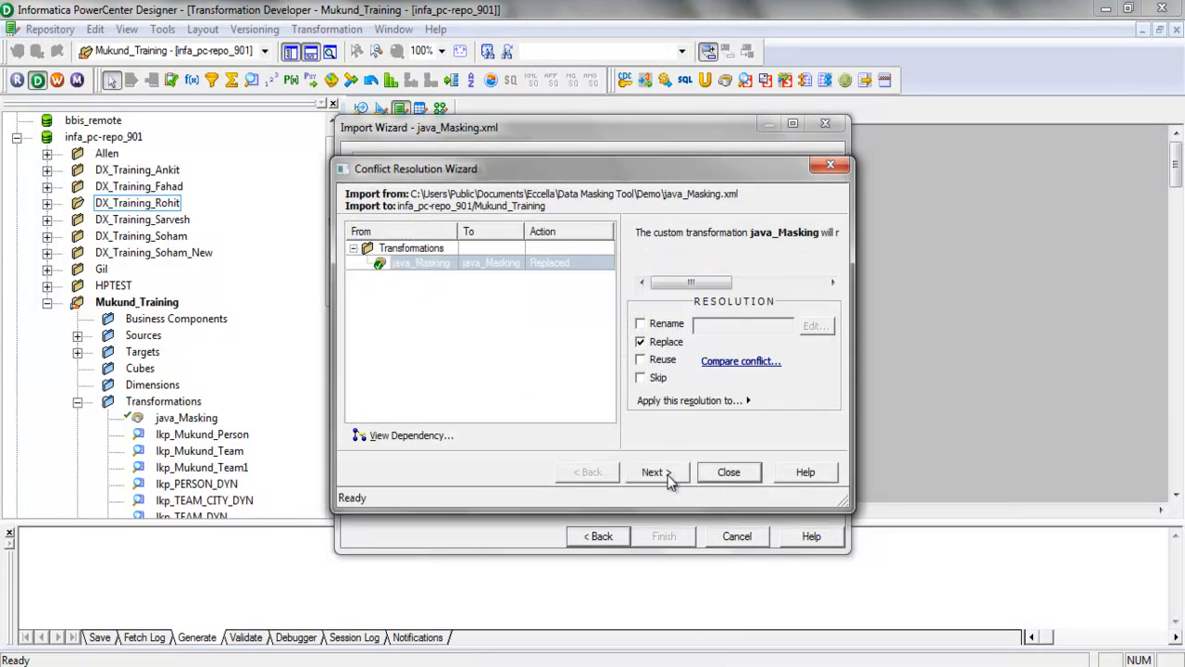
left_click(651, 472)
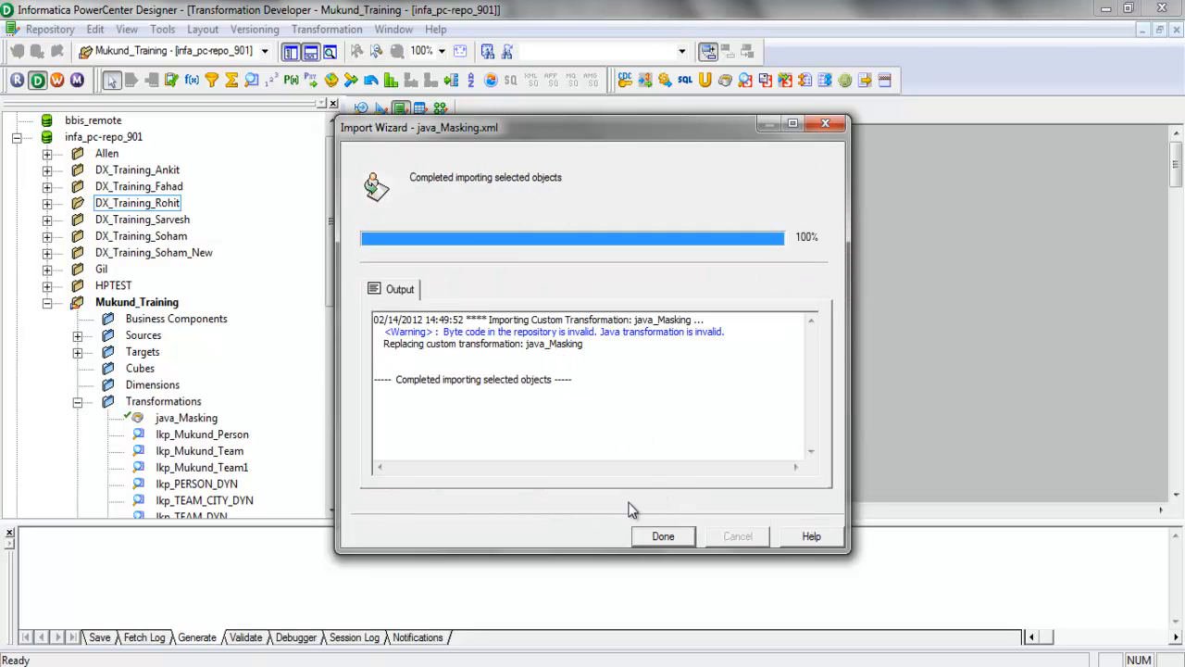
Compile the imported java_Masking transformation's Java code successfully and apply the changes
left_click(663, 537)
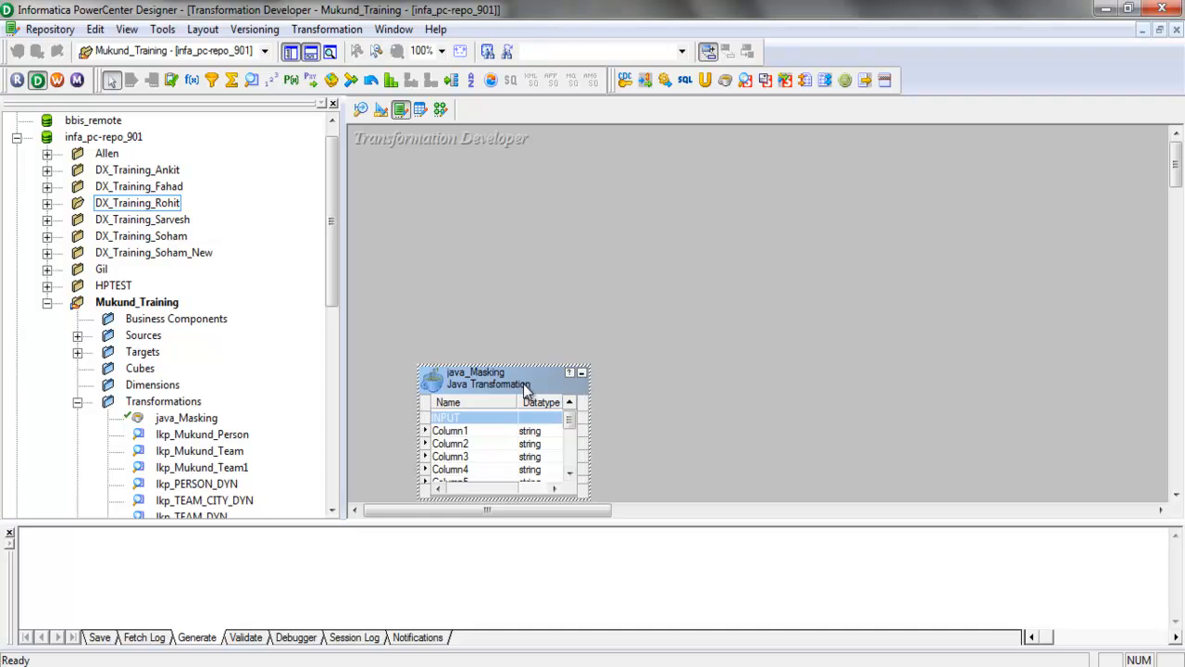
double_click(489, 377)
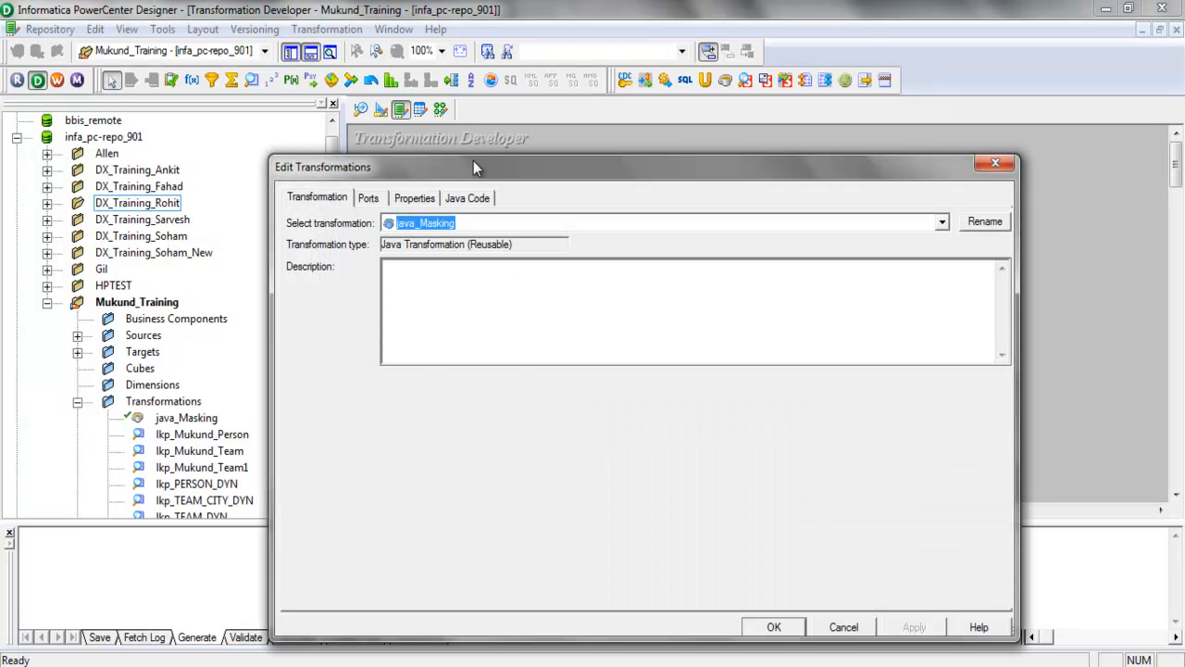
left_click(467, 196)
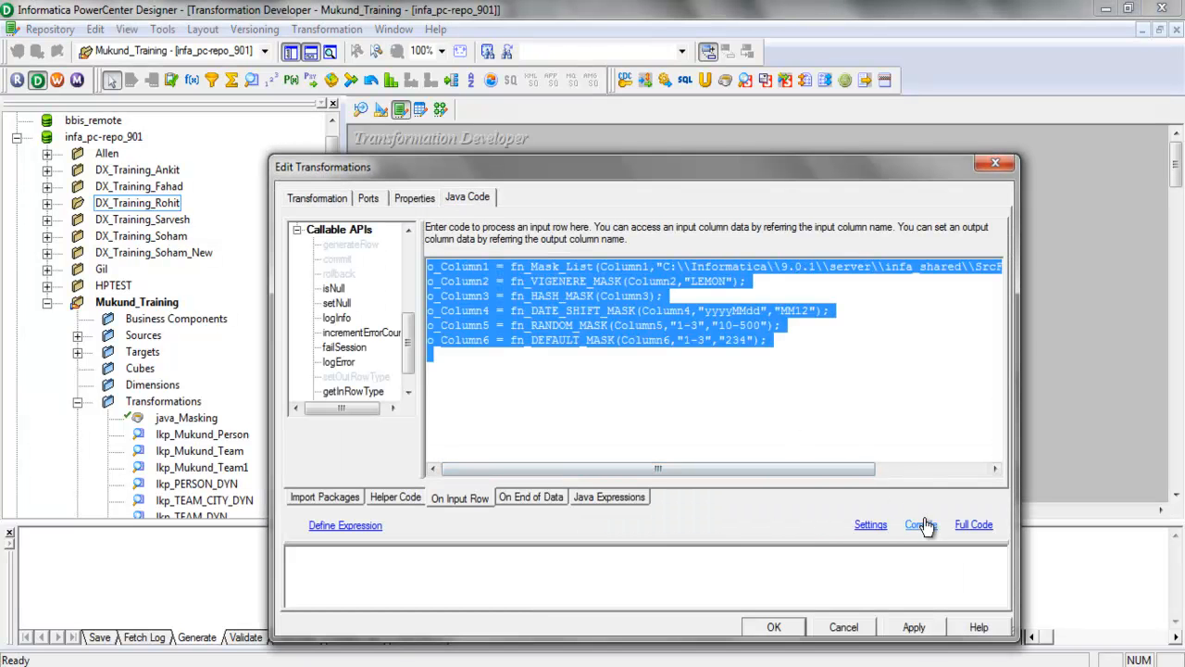
left_click(920, 524)
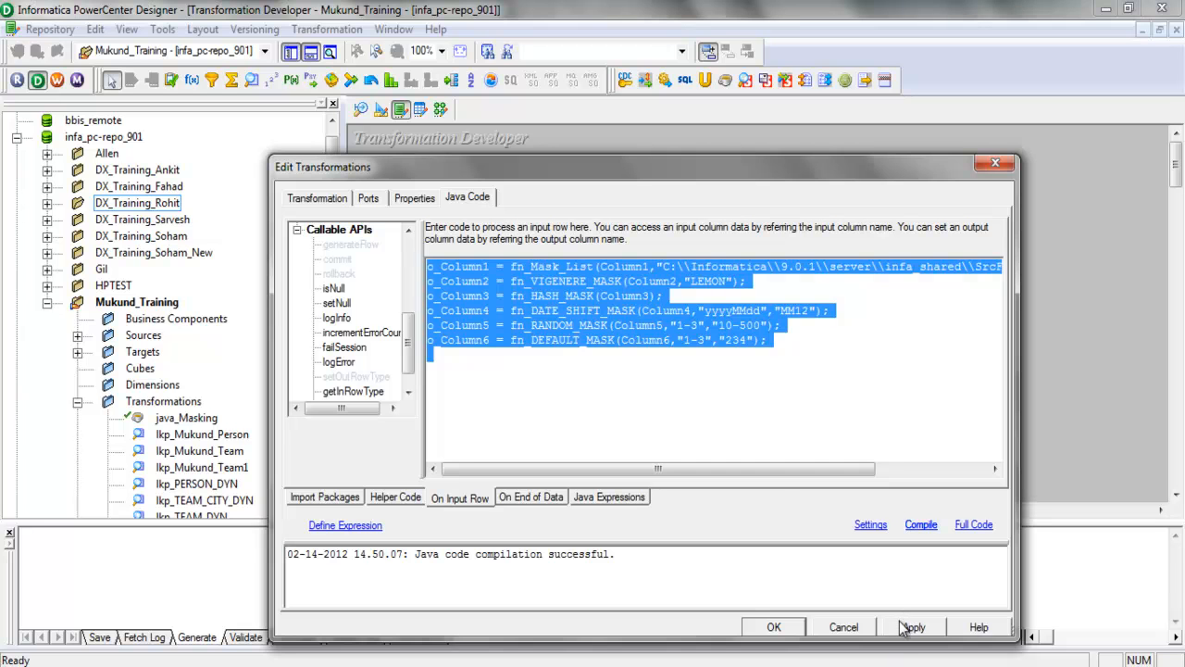
left_click(774, 626)
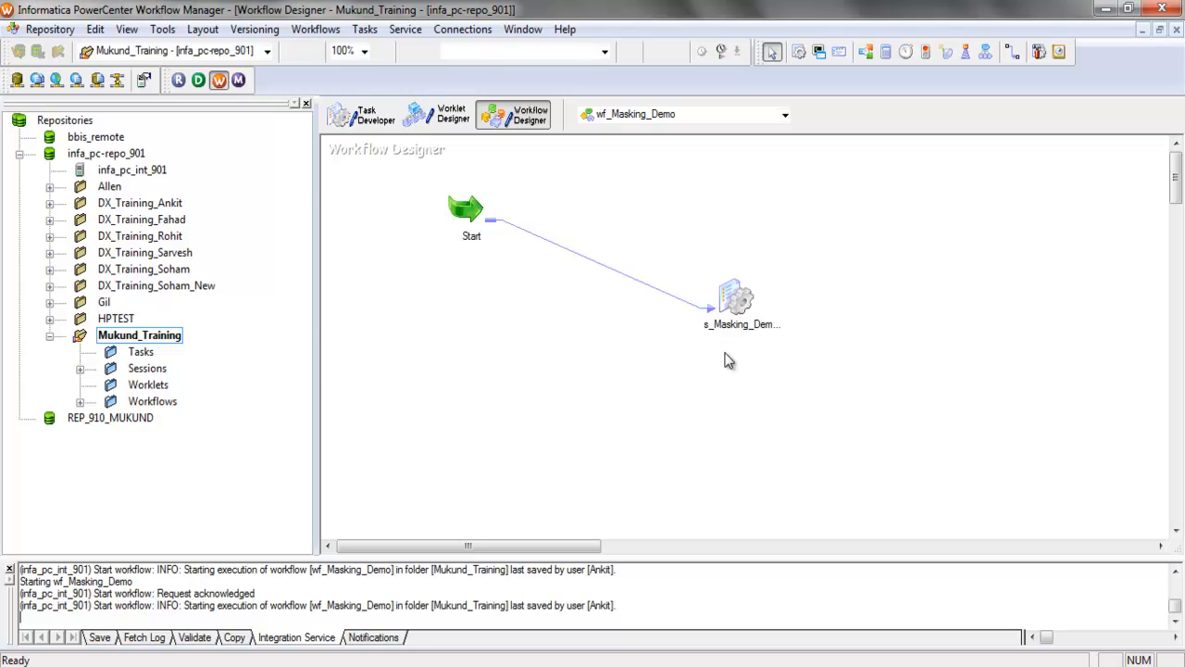
Refresh the s_Masking_Demo session's mapping so it picks up the updated java_Masking
right_click(737, 300)
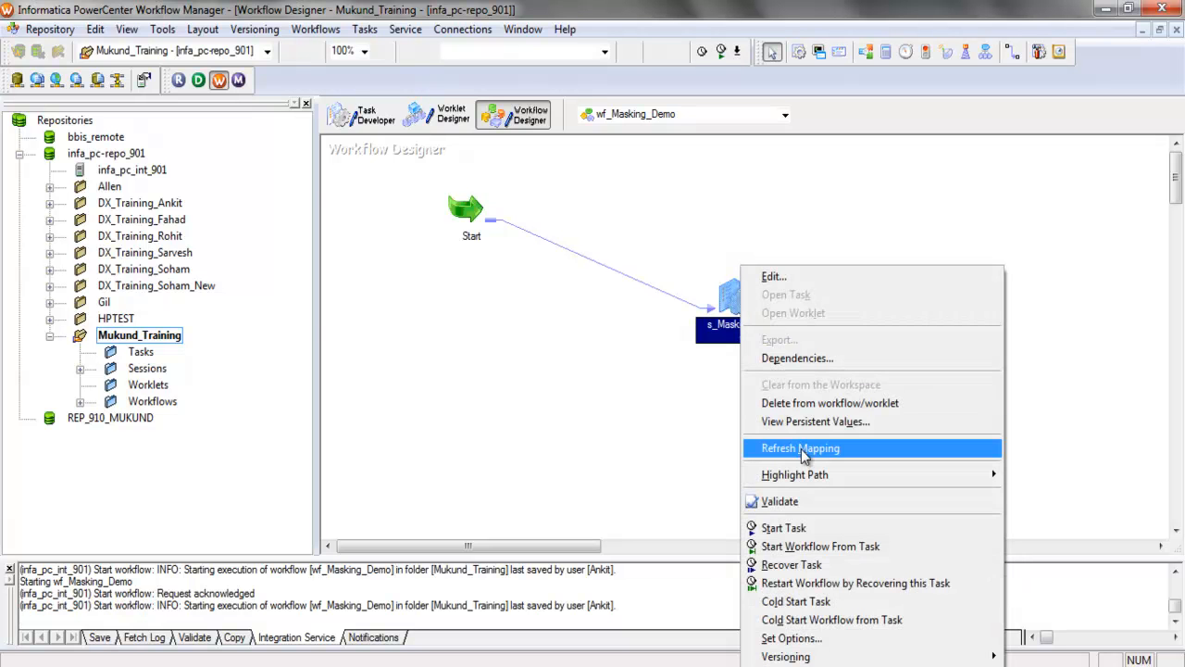
left_click(800, 447)
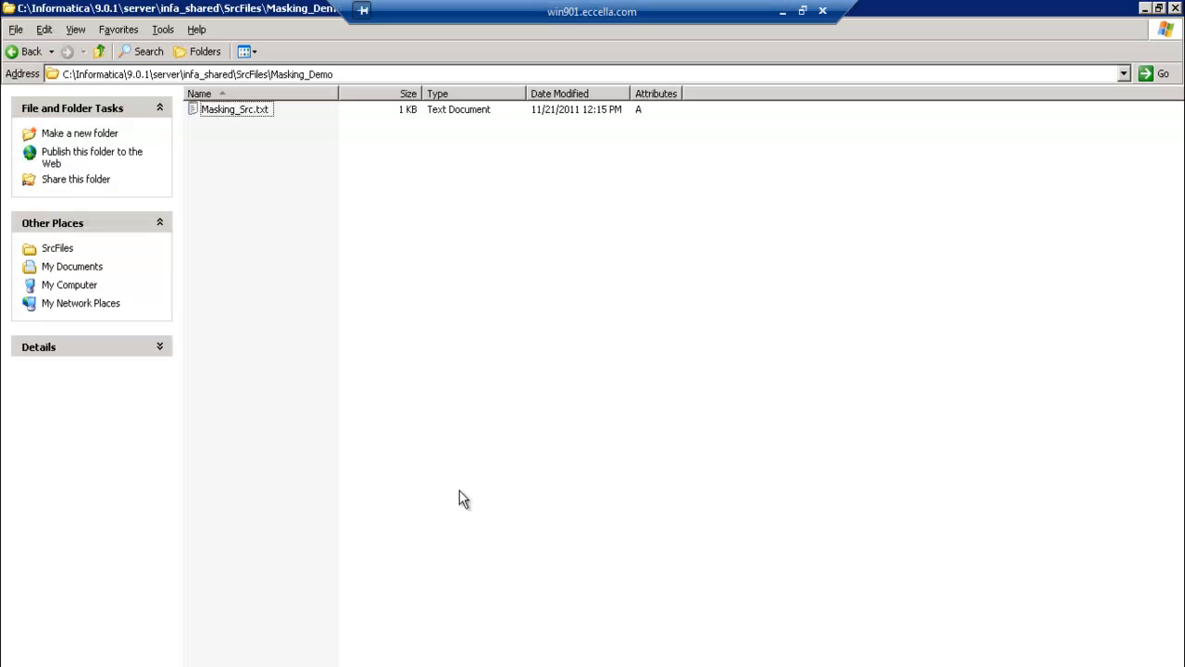
Show the original rows of Masking_Src.txt from the Masking_Demo folder in Notepad++
left_click(234, 109)
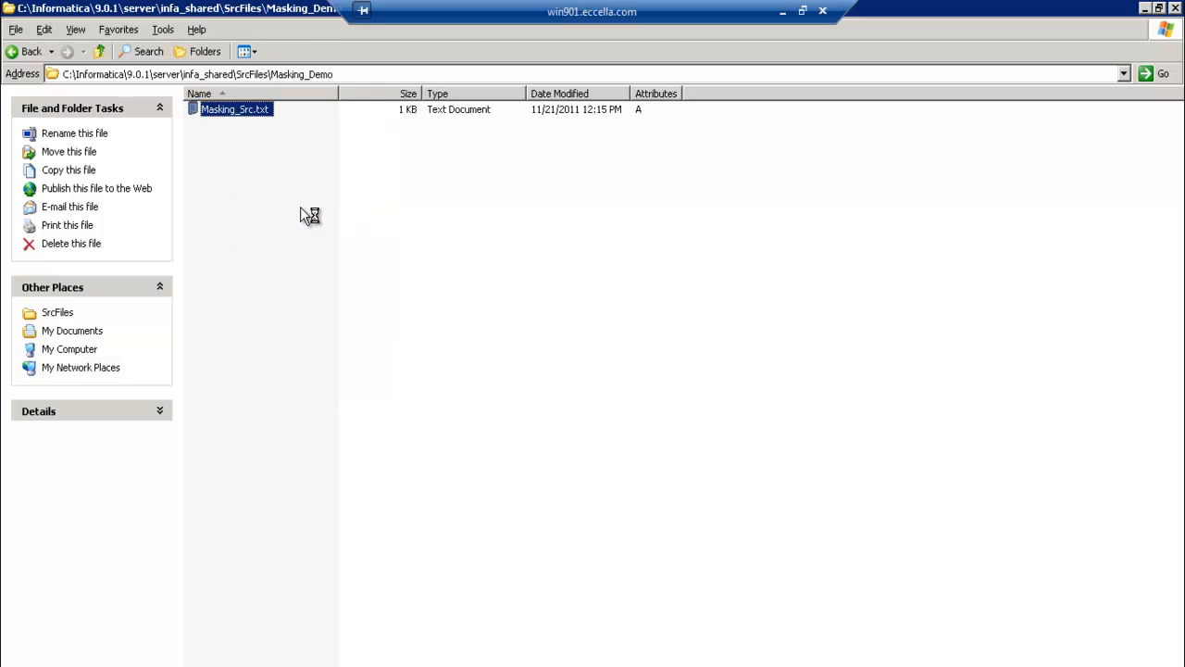
double_click(233, 110)
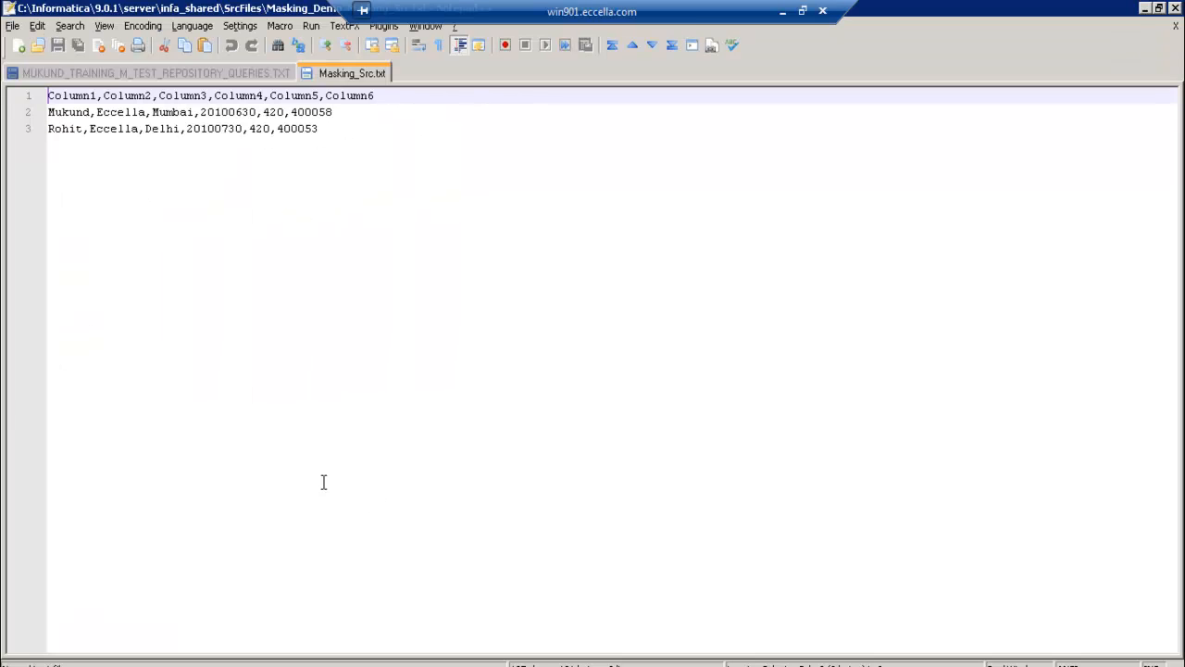
mouse_move(156, 100)
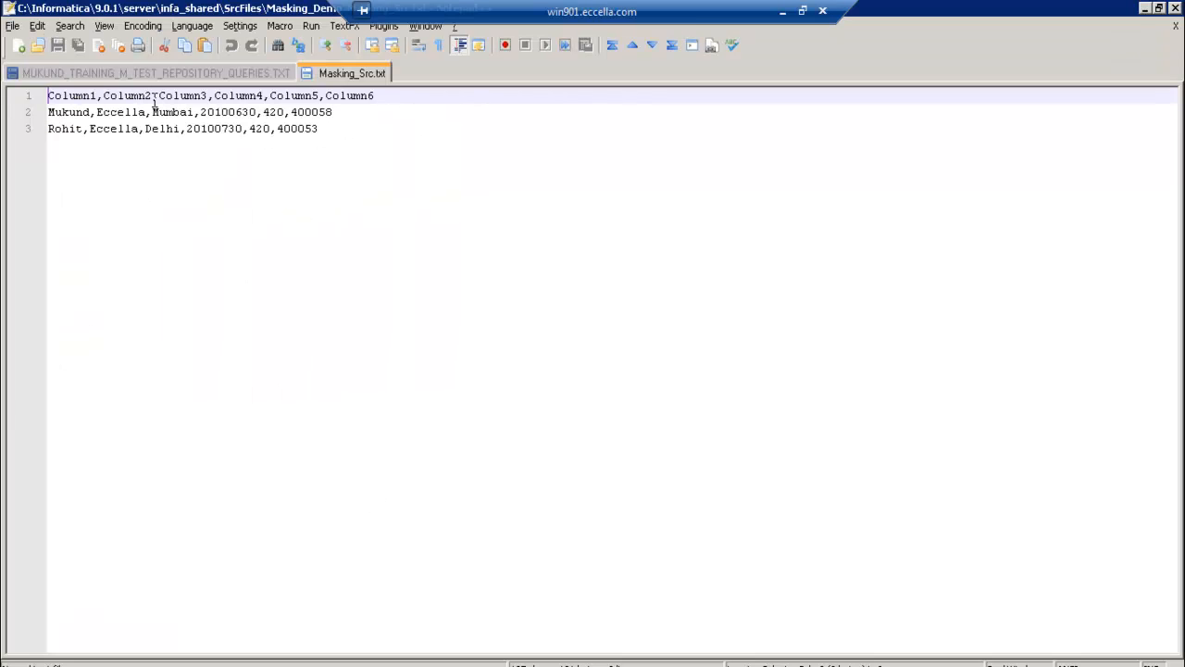
mouse_move(759, 59)
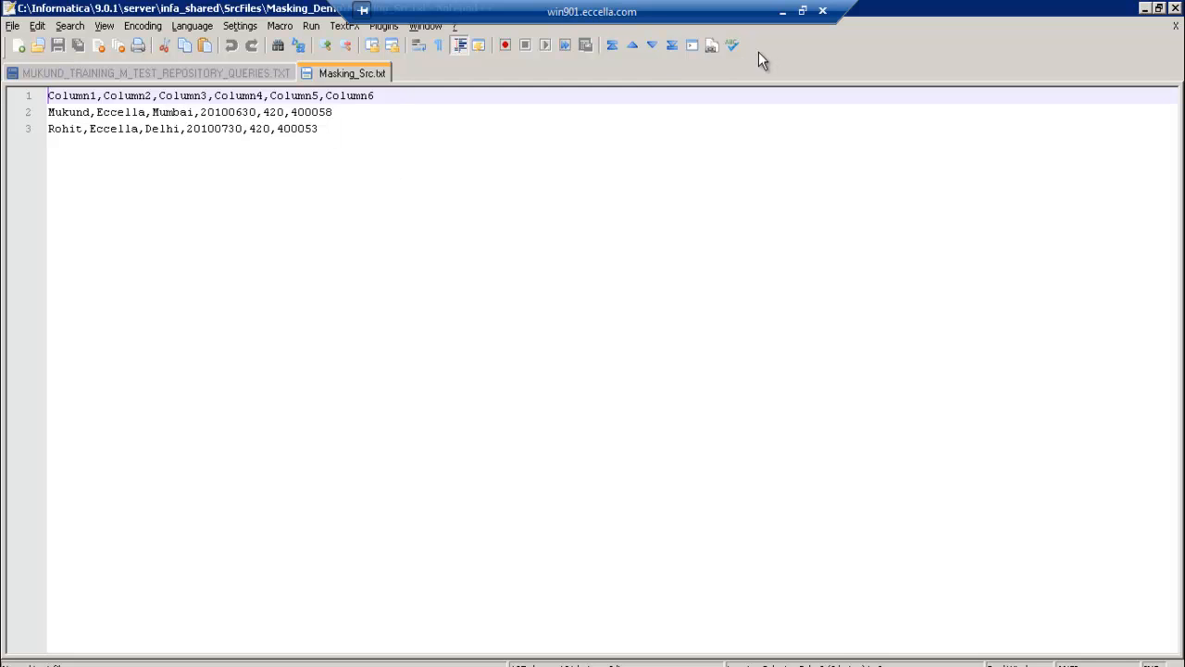
mouse_move(83, 113)
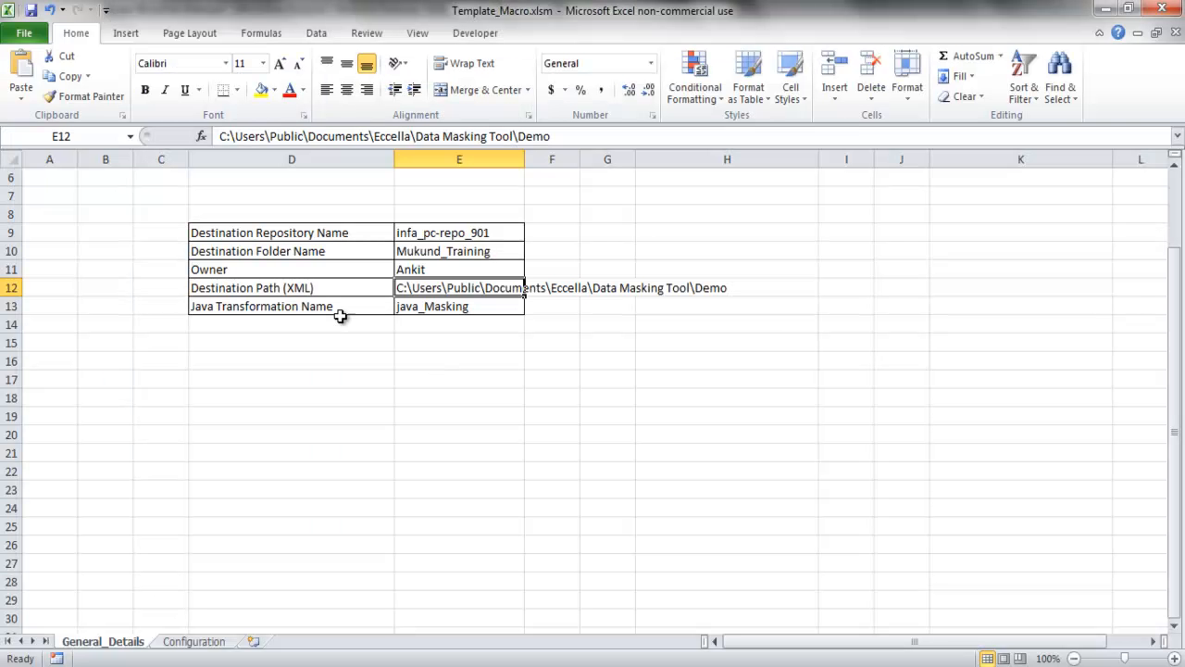
Show the Configuration sheet in Template_Macro.xlsm listing each column's masking algorithm and key
left_click(193, 640)
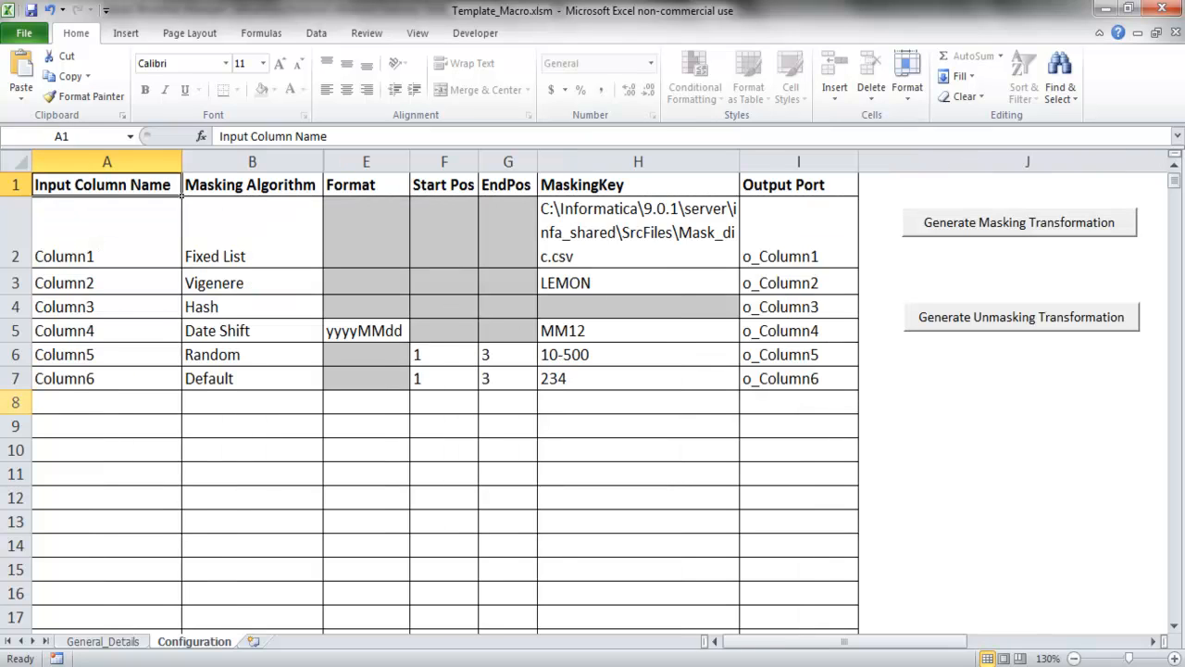
left_click(252, 282)
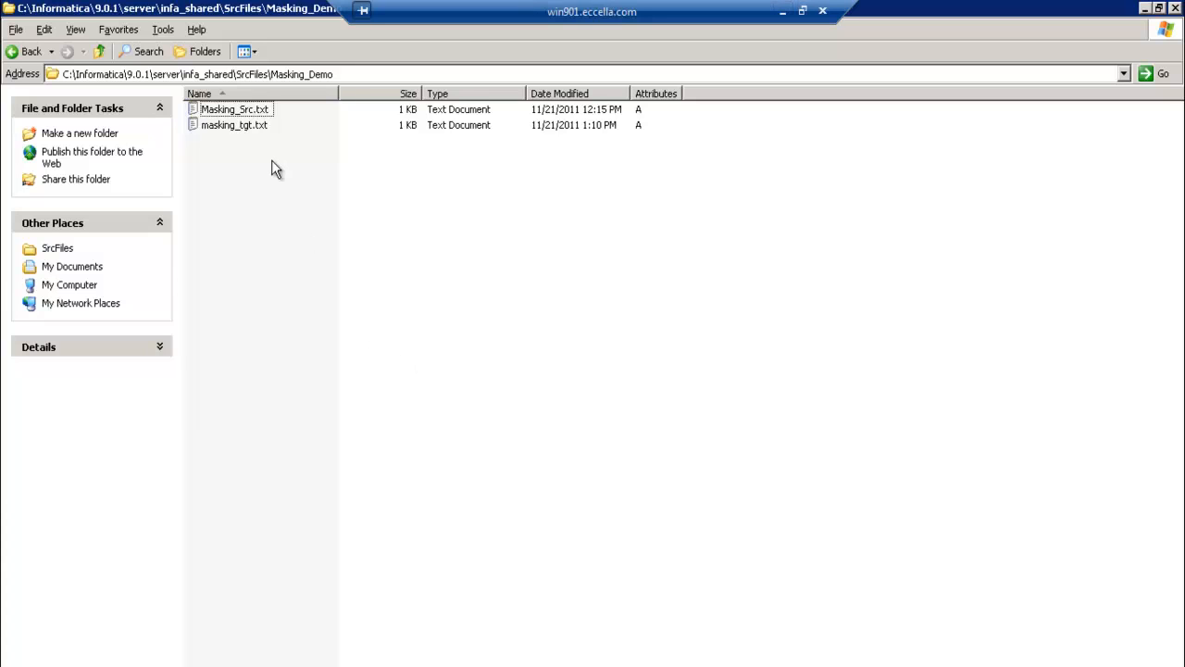
Open masking_tgt.txt from the Masking_Demo folder in Notepad++ via Edit with Notepad++
left_click(233, 126)
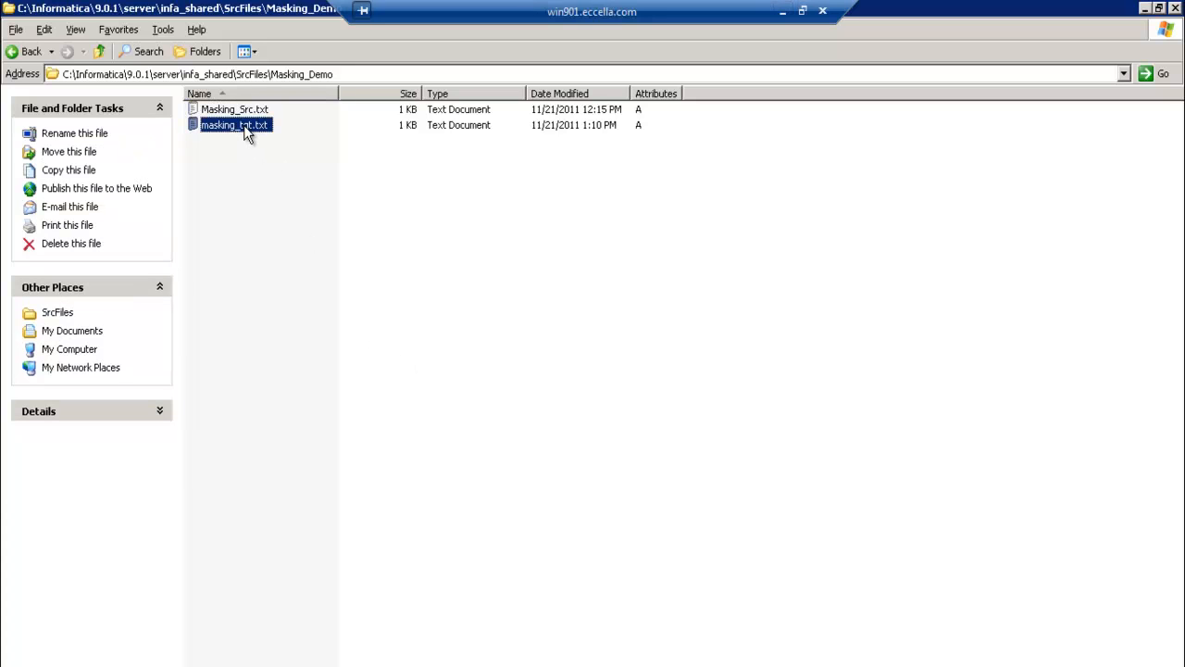
right_click(233, 125)
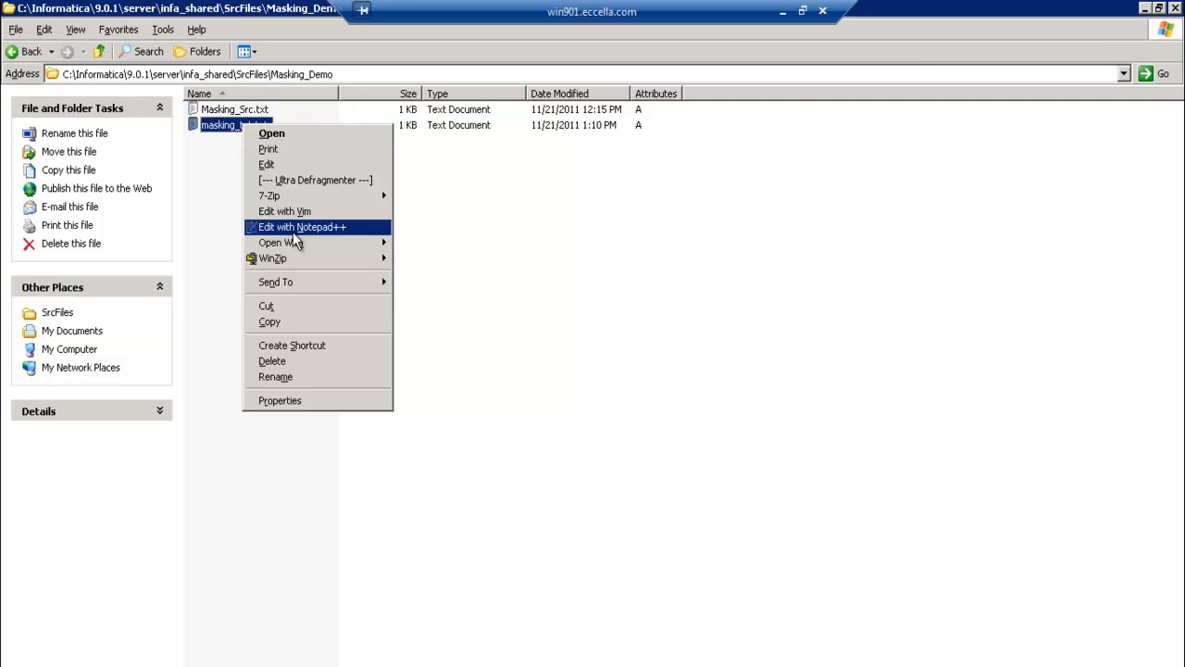
left_click(301, 226)
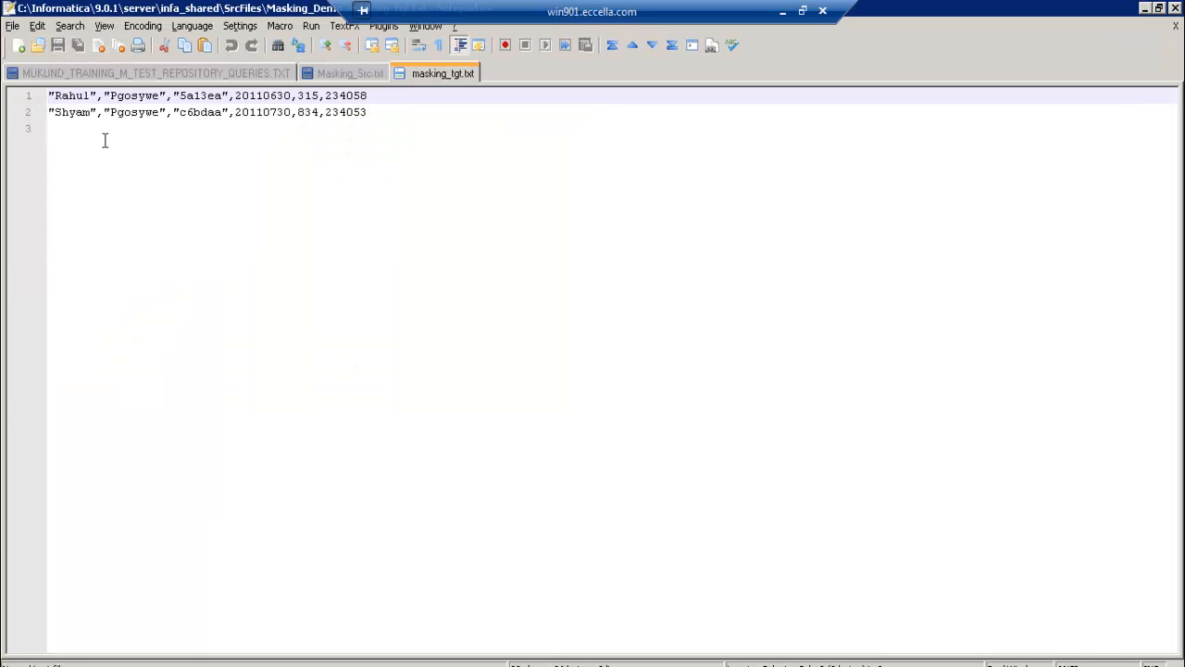
mouse_move(350, 74)
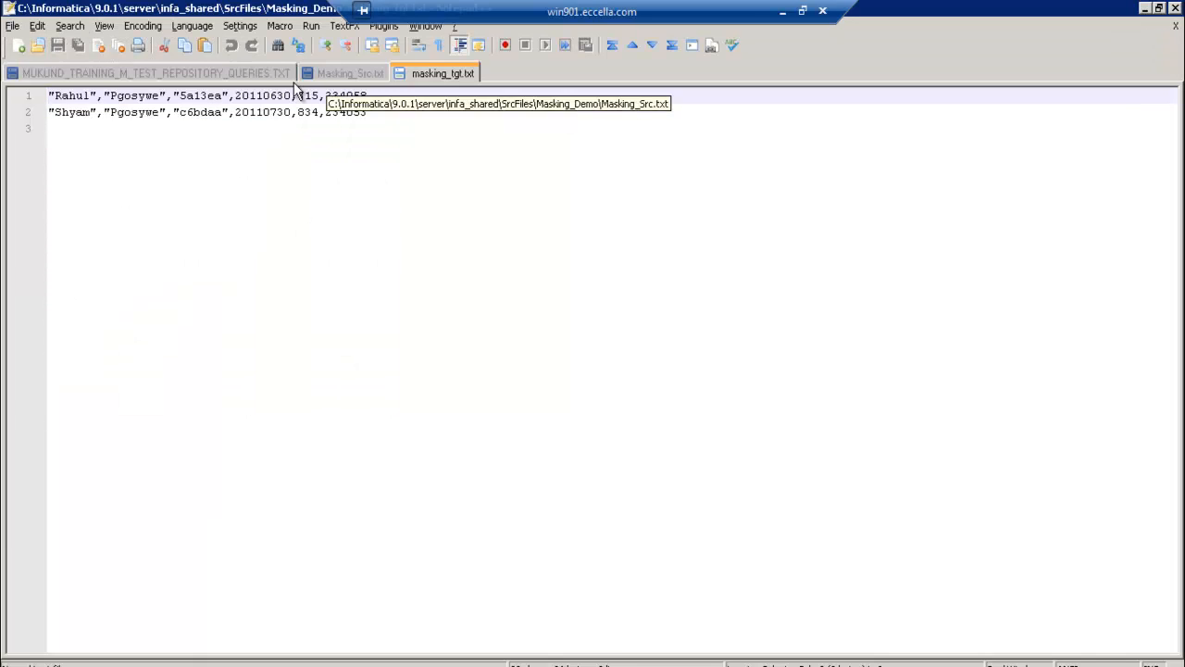
Compare the masked rows (Rahul, Shyam, value 834) against the original Masking_Src.txt rows
left_click(352, 74)
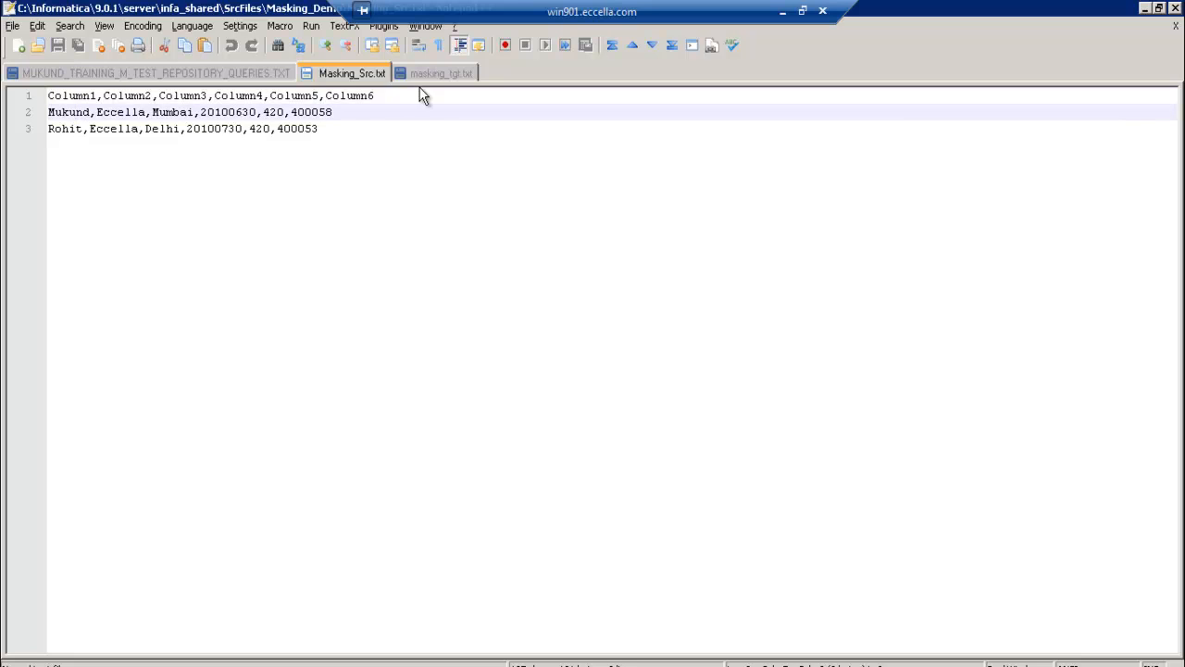
left_click(440, 74)
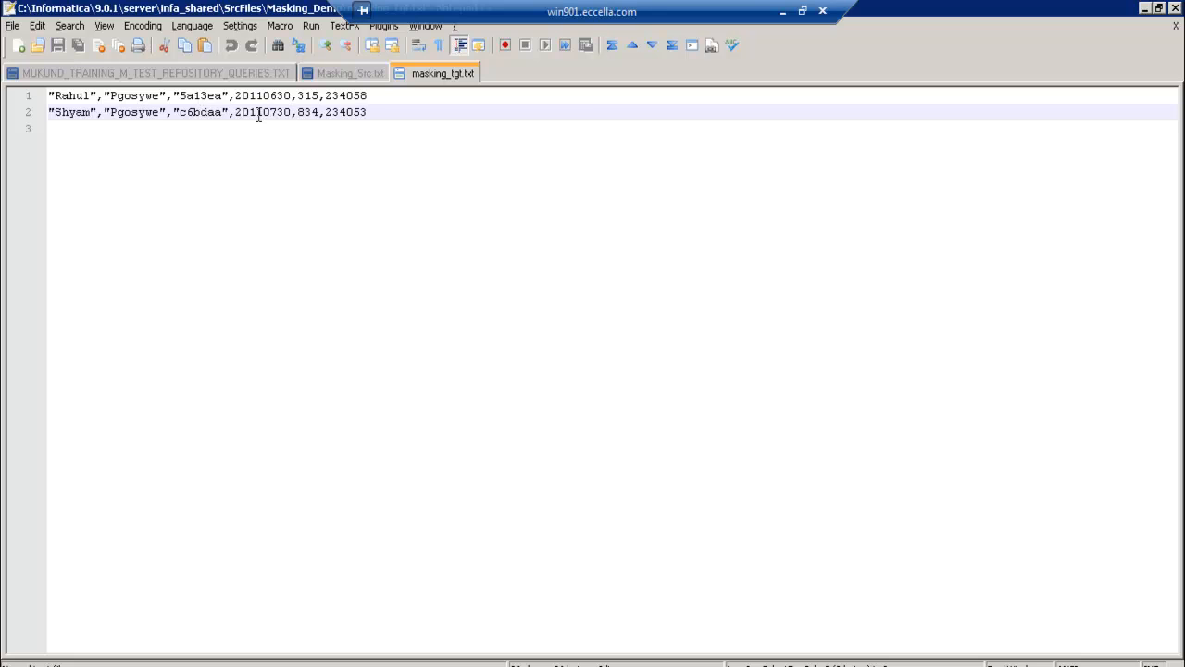
left_click(350, 74)
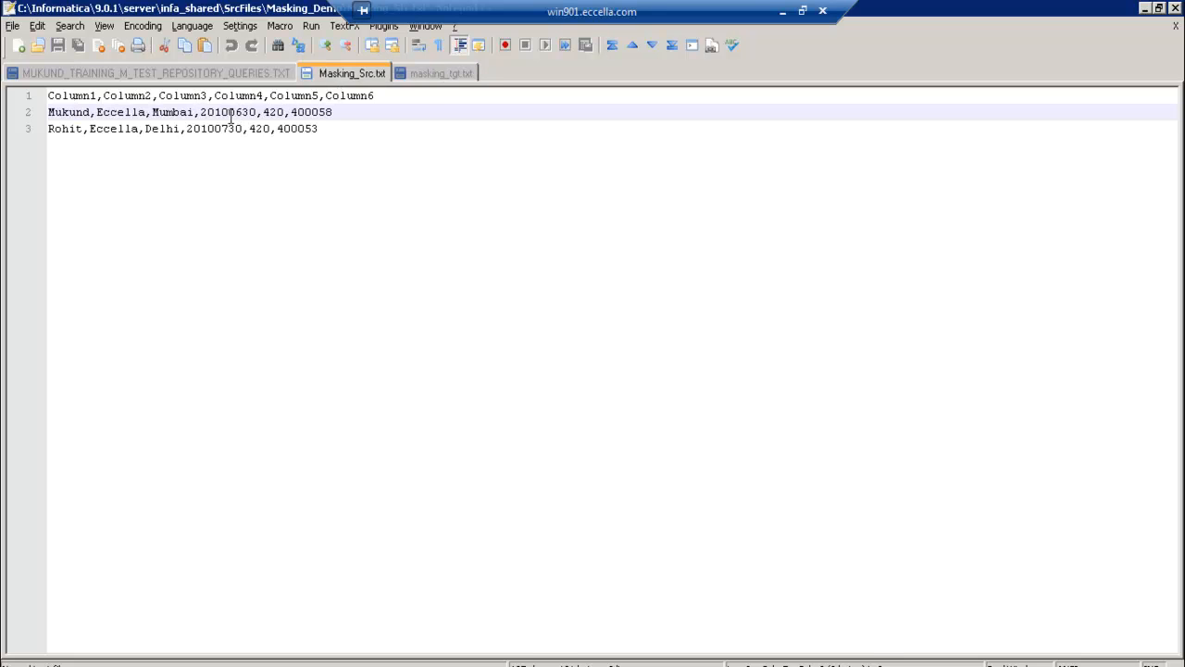
left_click(443, 75)
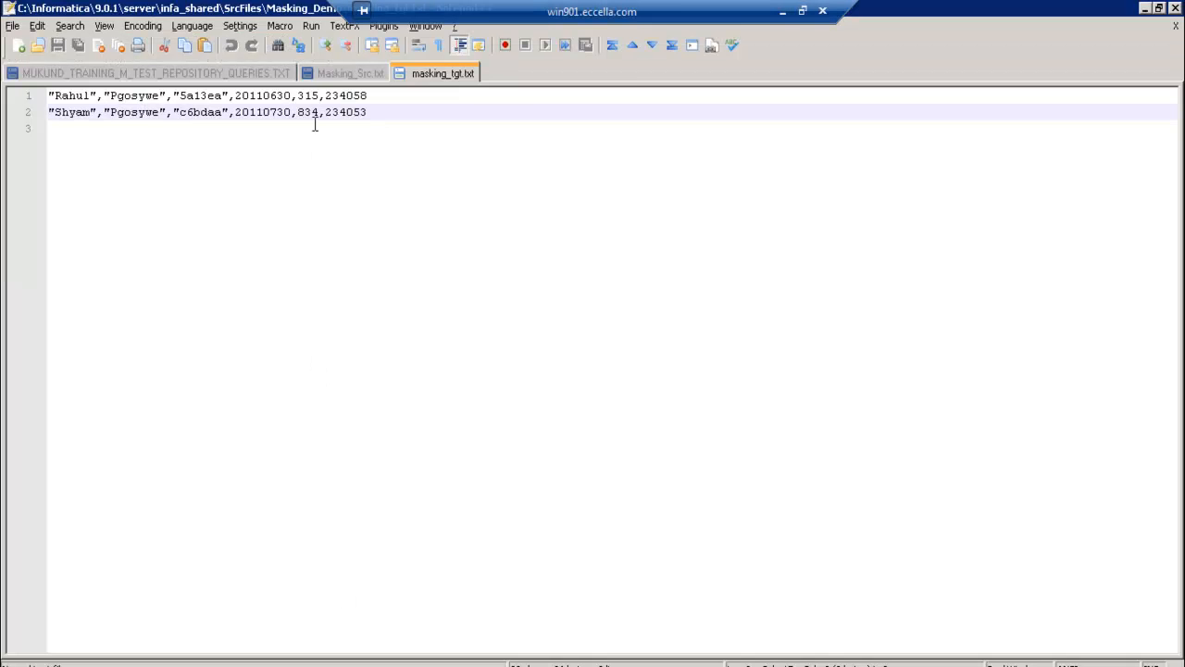
double_click(306, 113)
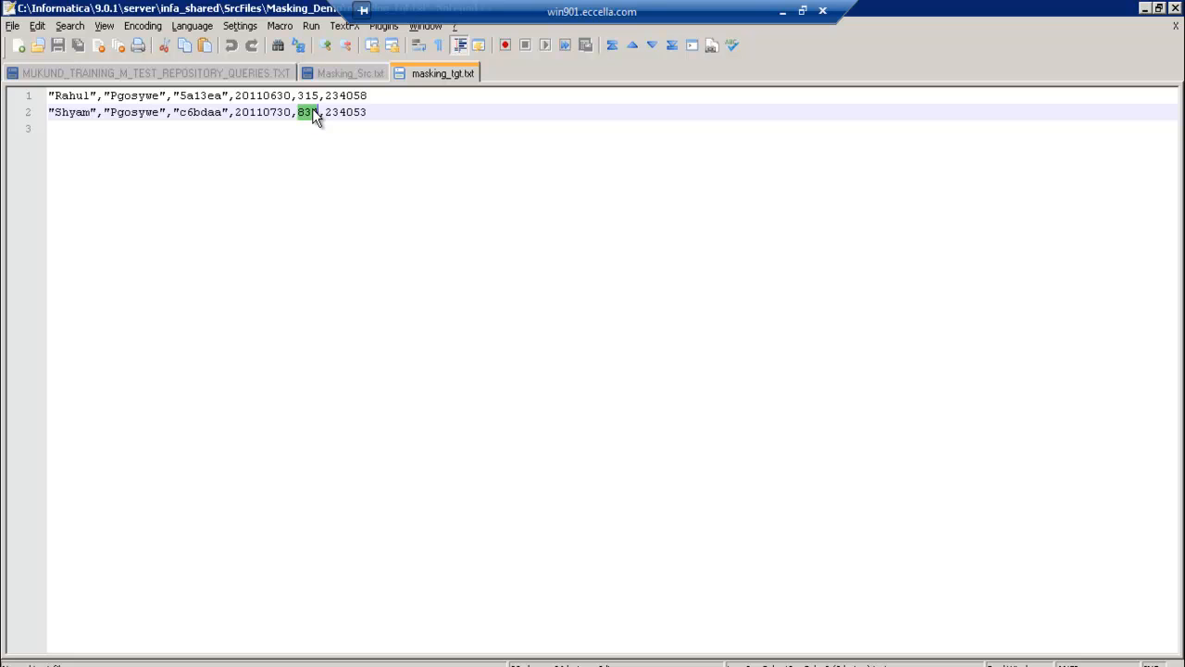